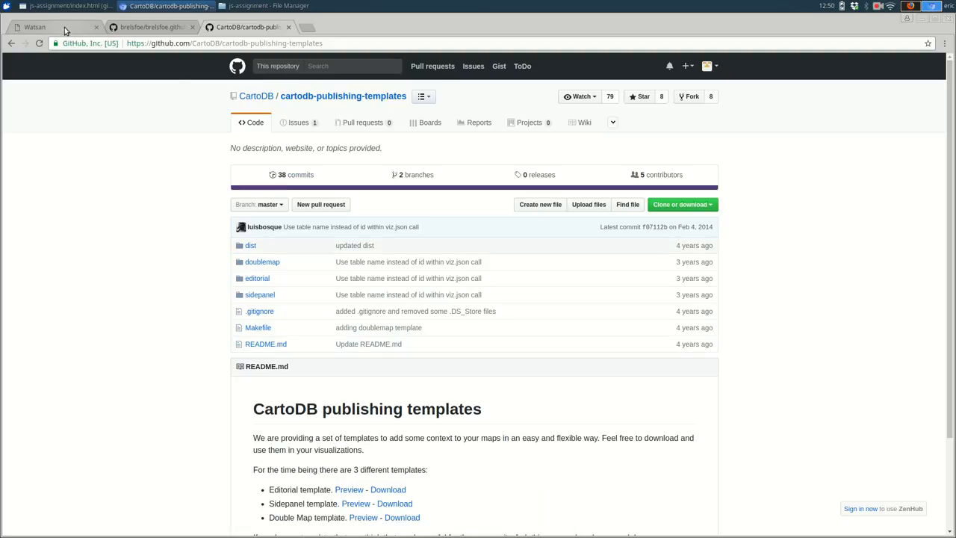
mouse_move(34, 27)
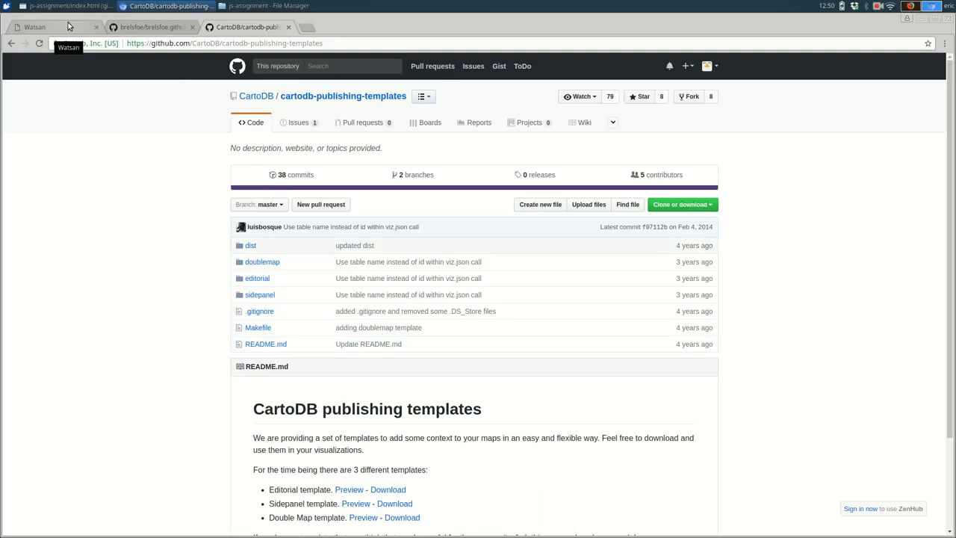
- Preview the local Watsan map page, then return to the CartoDB publishing templates repository
click(34, 27)
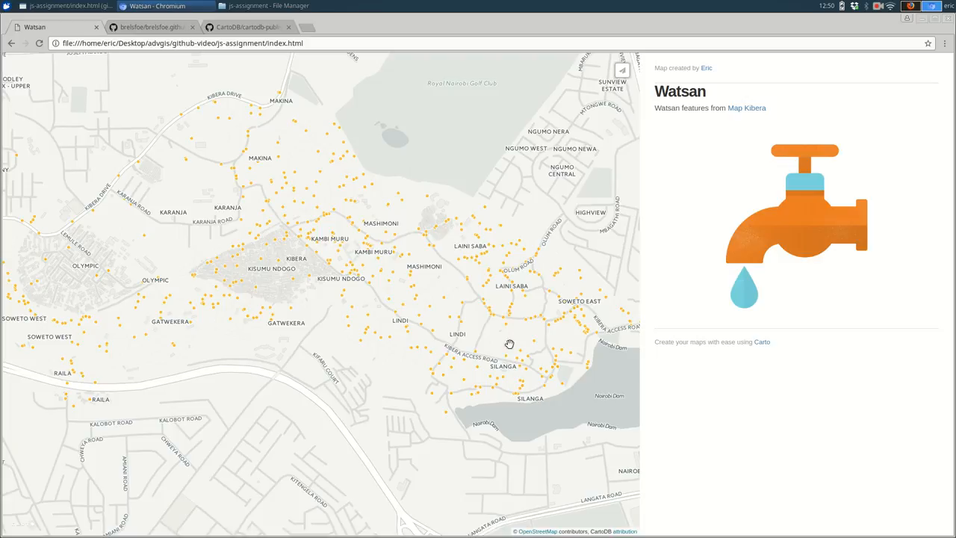
click(246, 27)
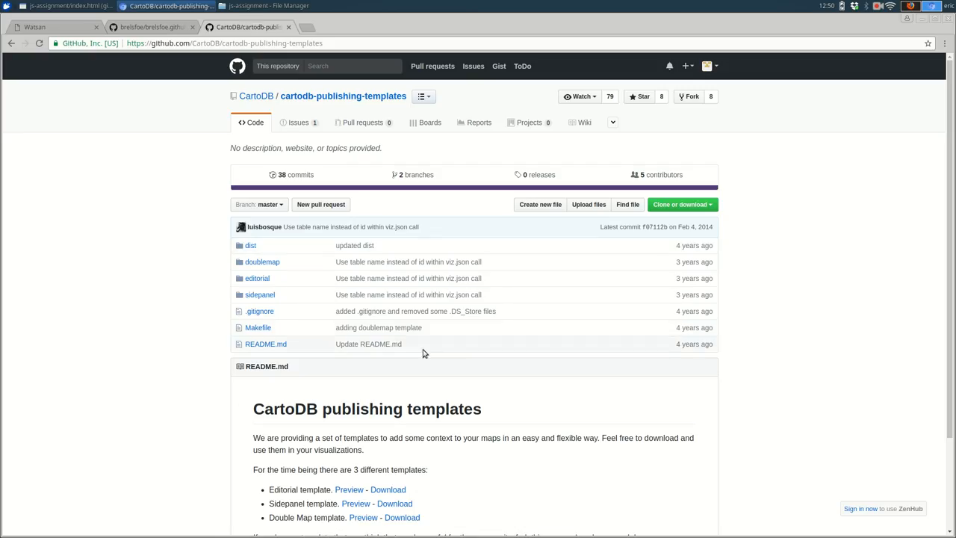
mouse_move(498, 399)
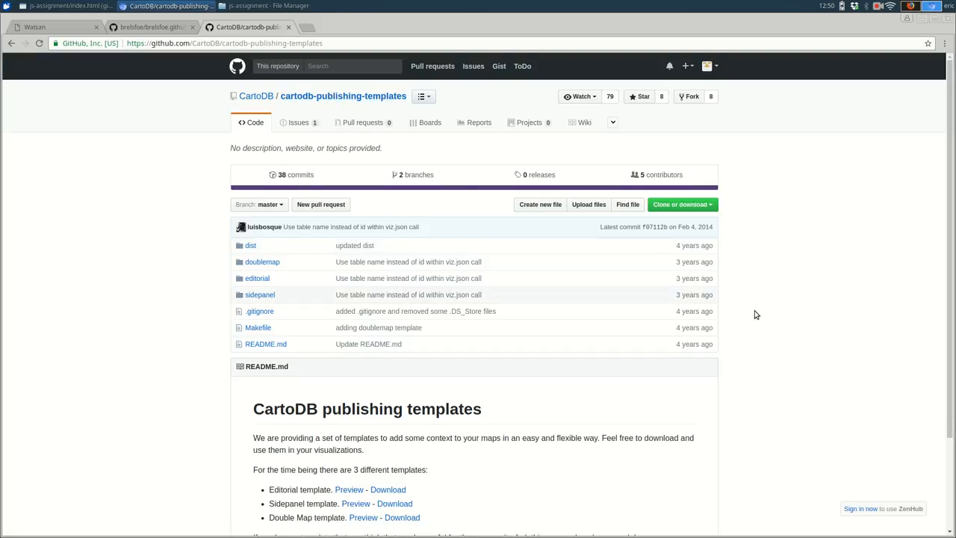
scroll(down, 3)
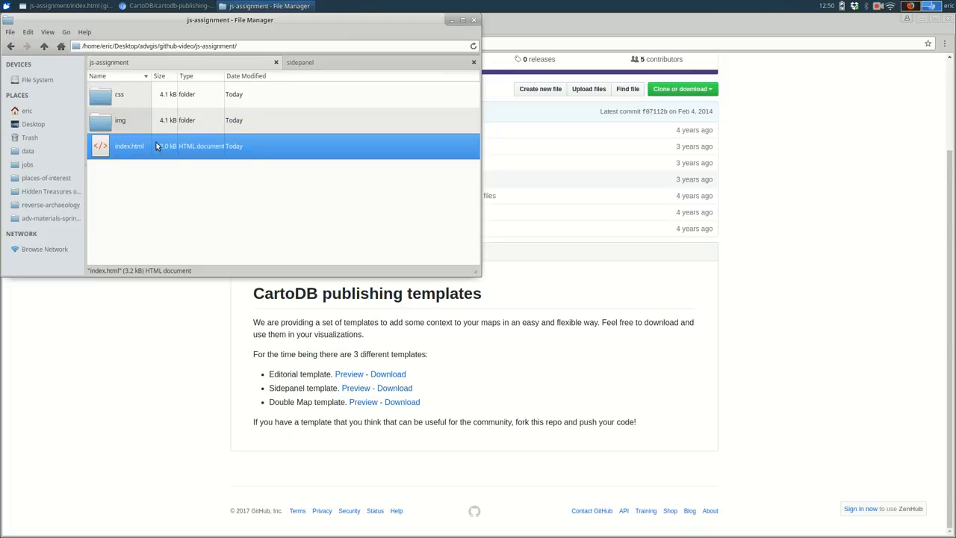
- Inspect the css and img folders, then go back to the js-assignment folder
click(120, 94)
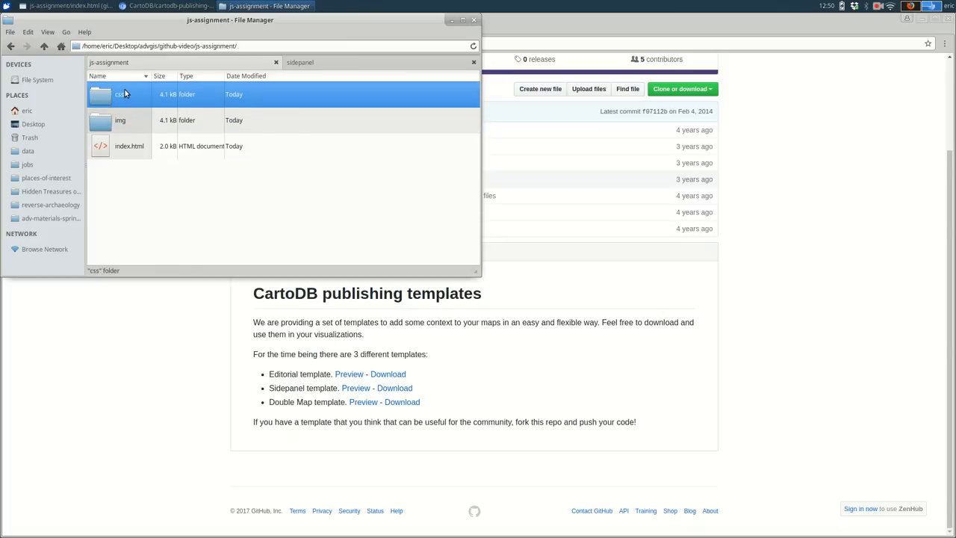
double_click(120, 94)
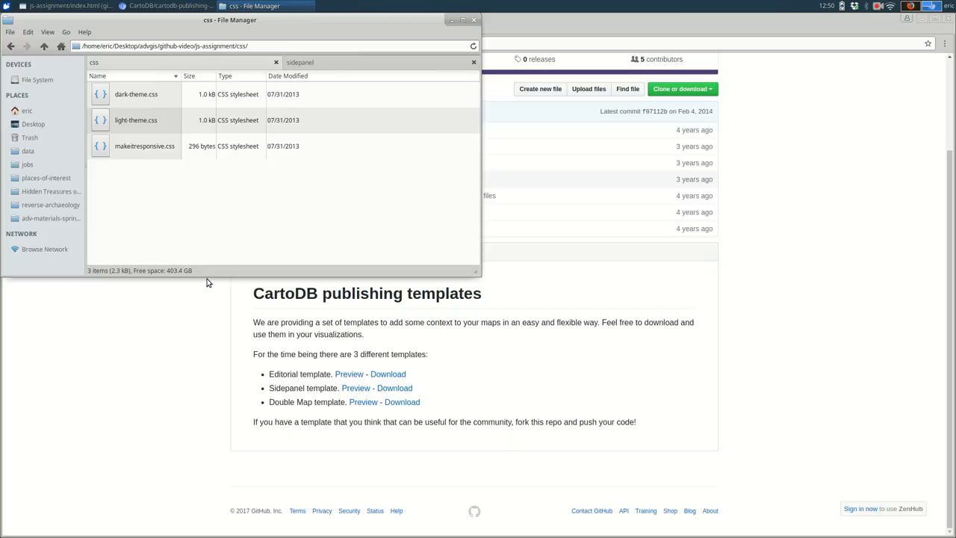
mouse_move(207, 154)
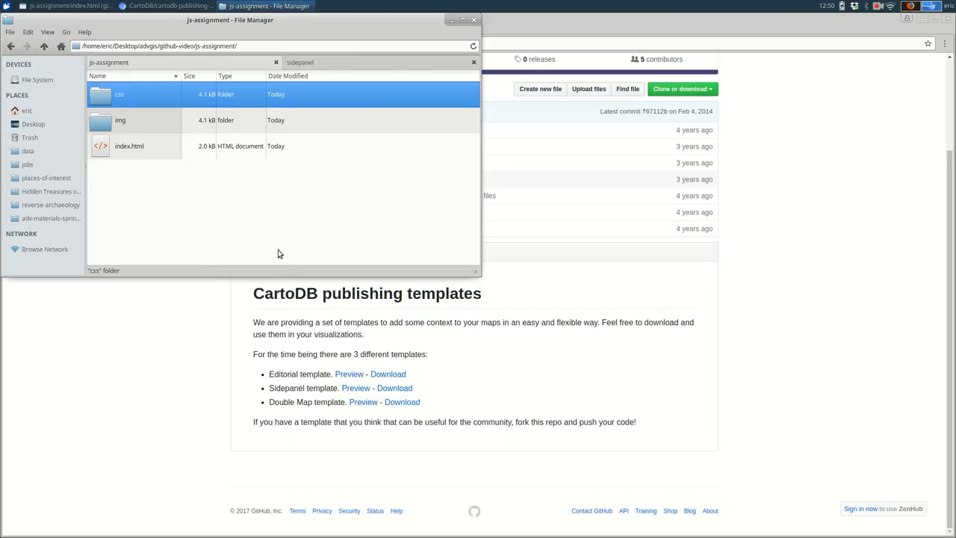
click(120, 120)
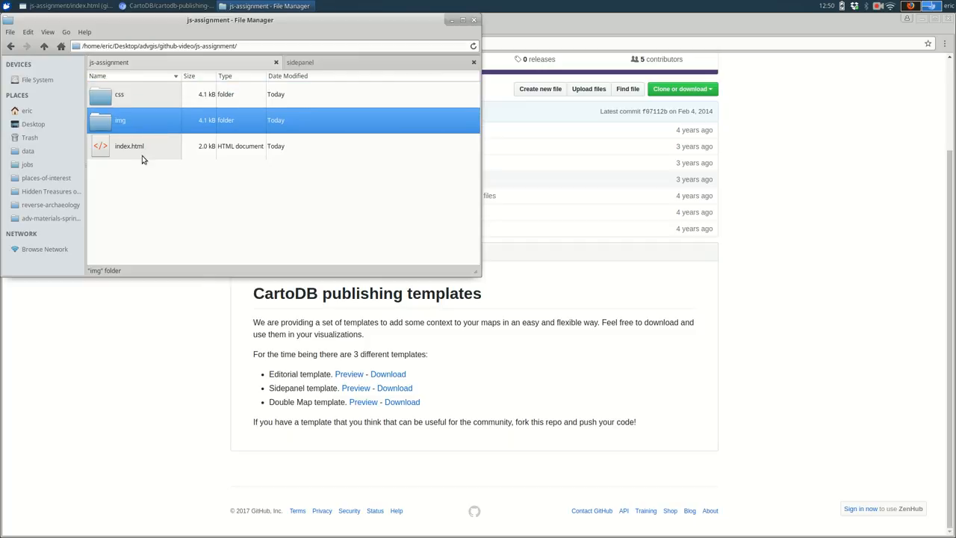
mouse_move(165, 131)
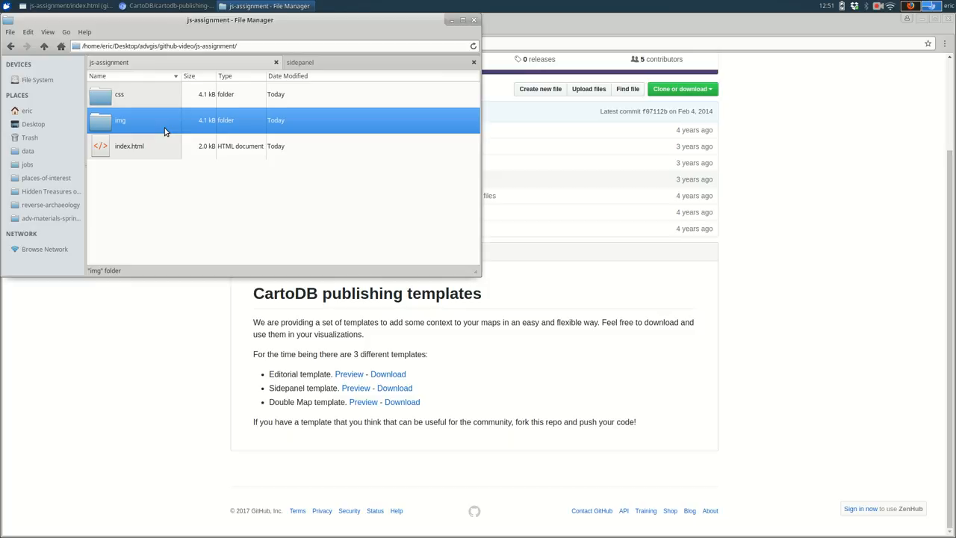
double_click(121, 120)
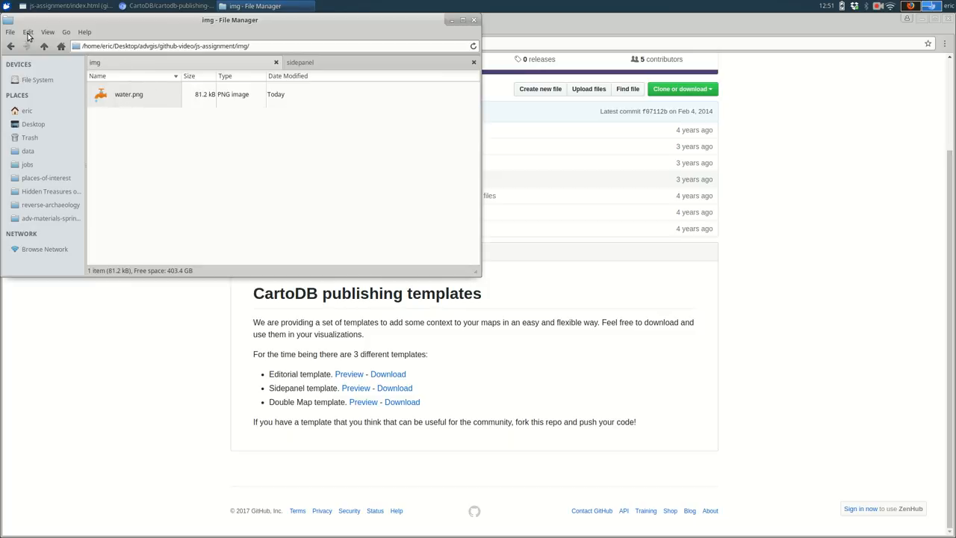
click(11, 45)
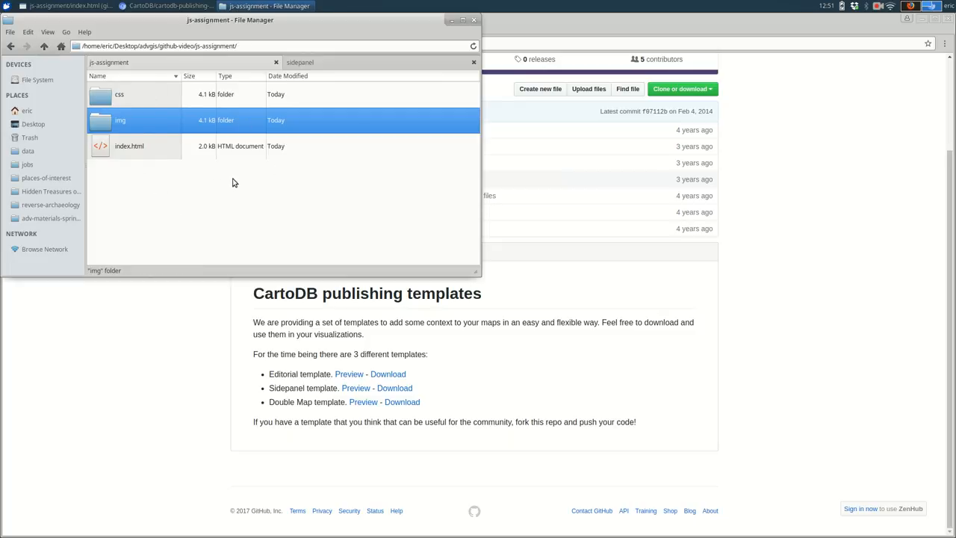
- Review index.html in Brackets, checking the img max-width style and the img/water.png reference
click(265, 6)
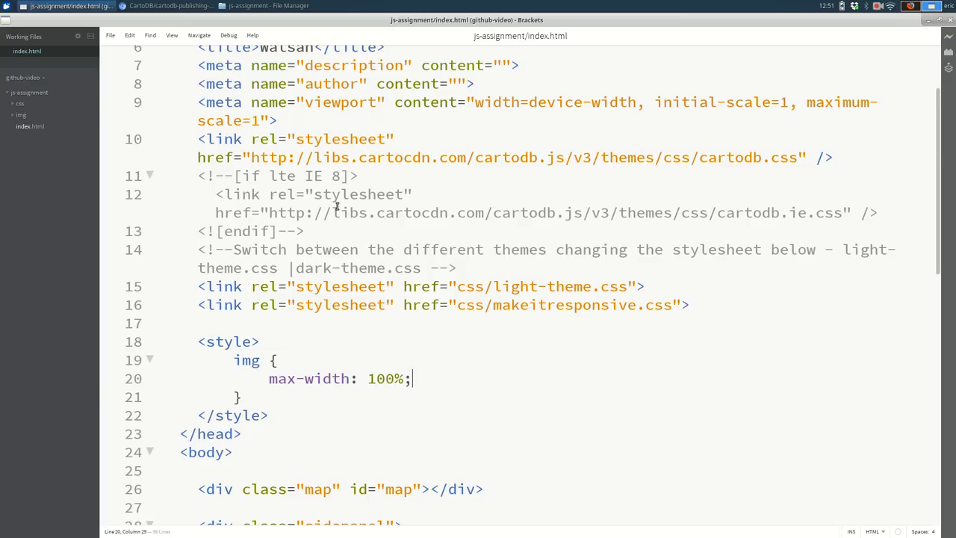
scroll(down, 3)
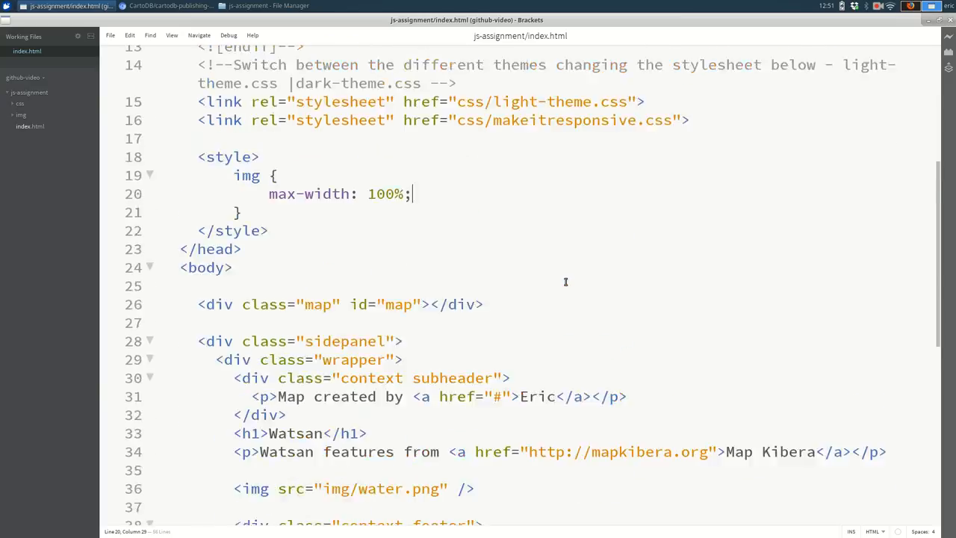
scroll(down, 3)
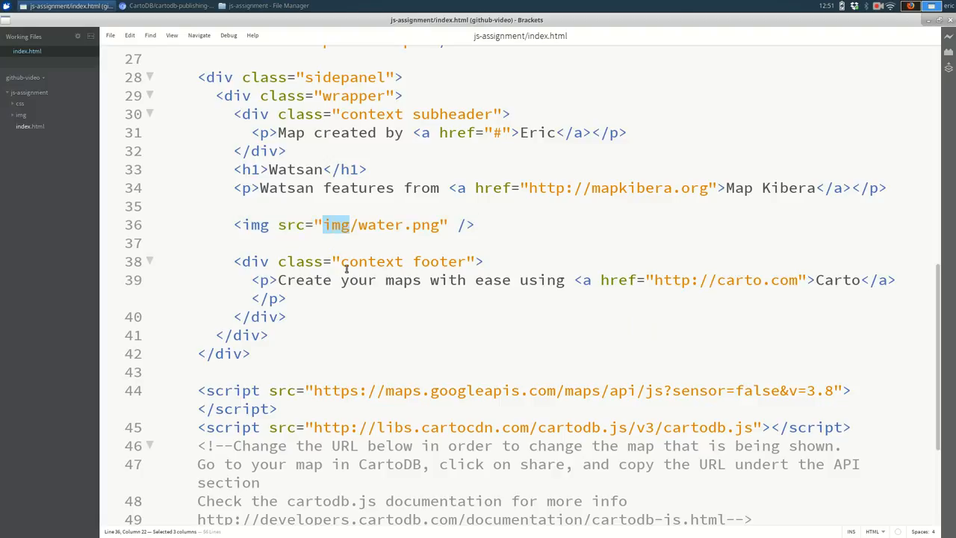
click(351, 224)
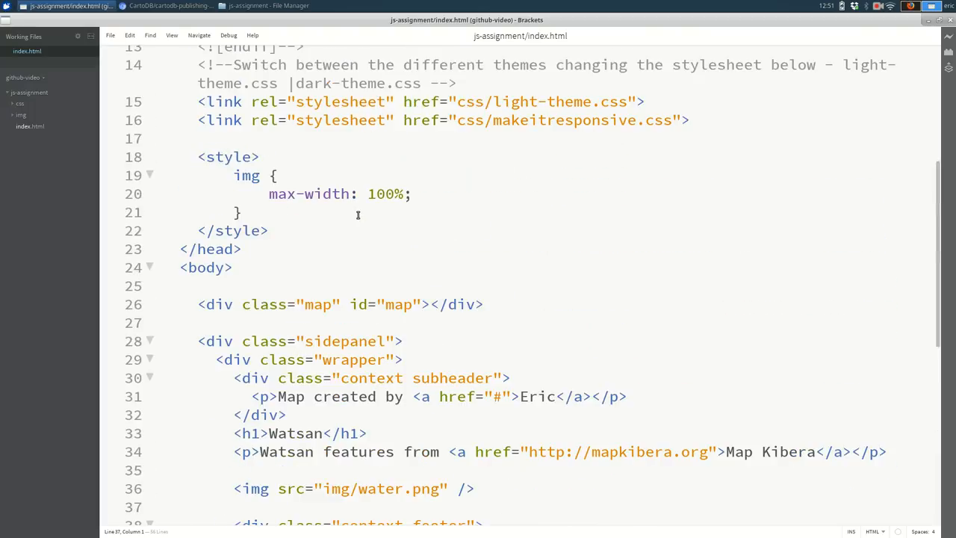
key(alt+tab)
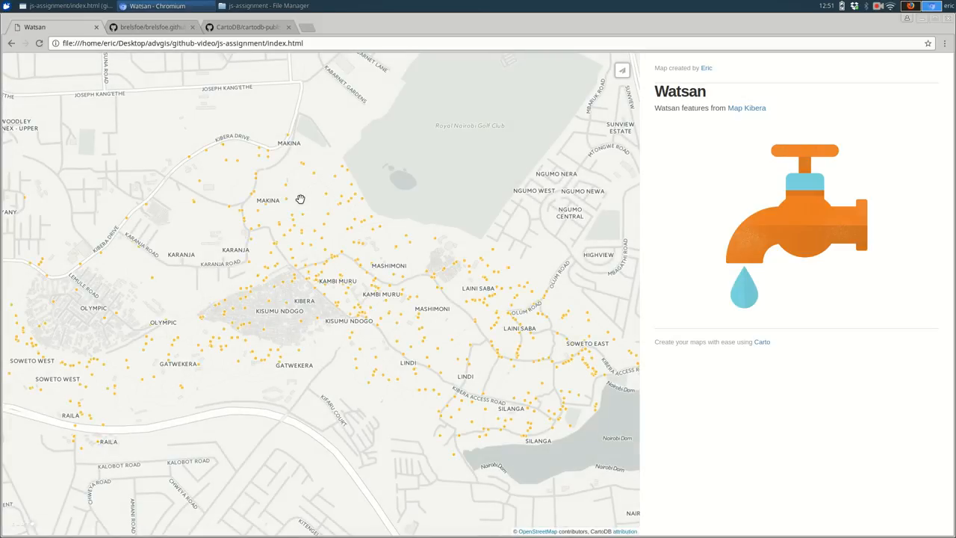
mouse_move(586, 280)
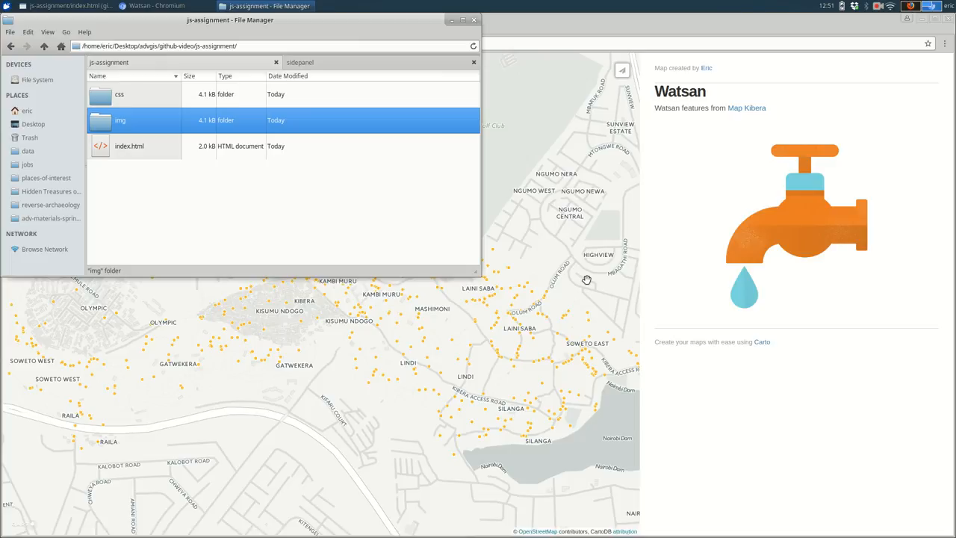
- Switch to the Watsan tab to preview the local map with Kibera water points
click(43, 46)
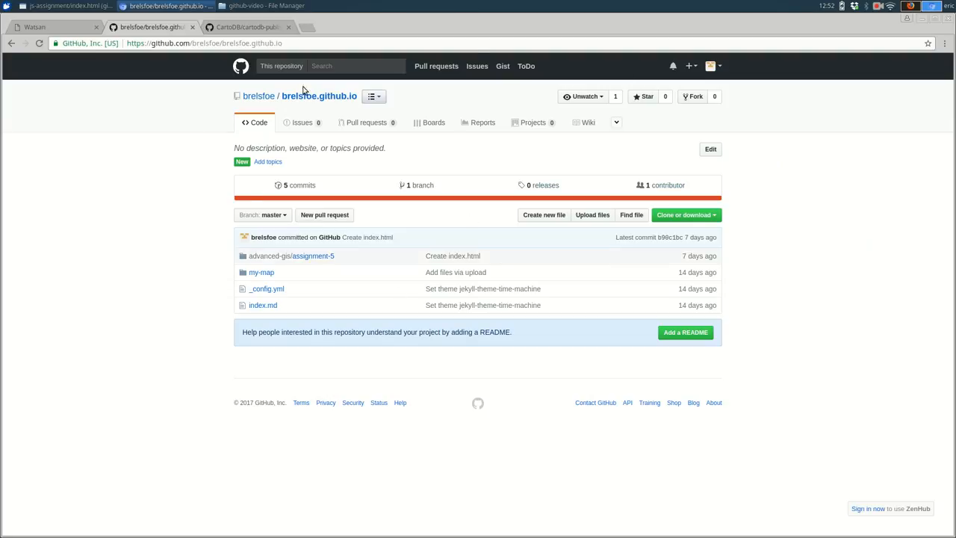
- Zoom in on the brelsfoe.github.io repository and try the js-assignment URL, which returns 404
click(917, 43)
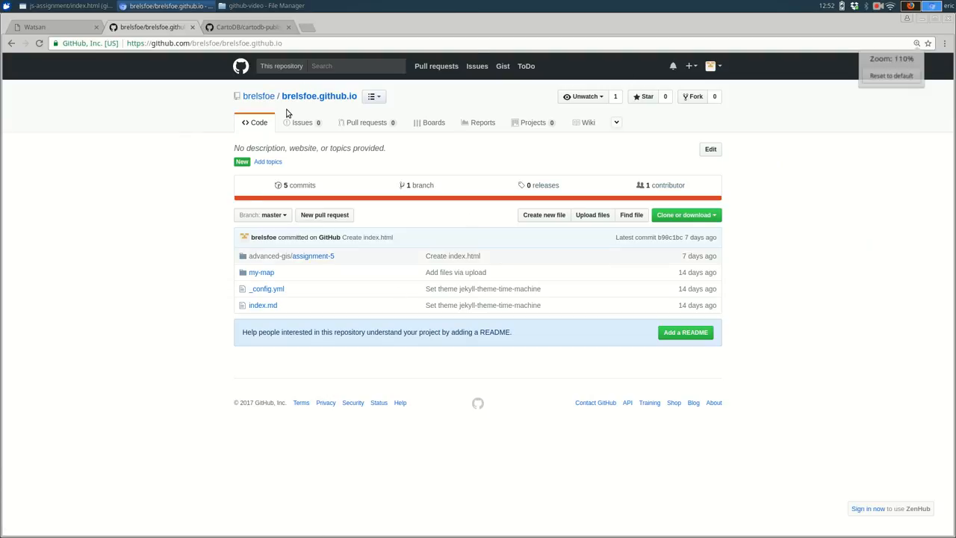
key(ctrl+plus)
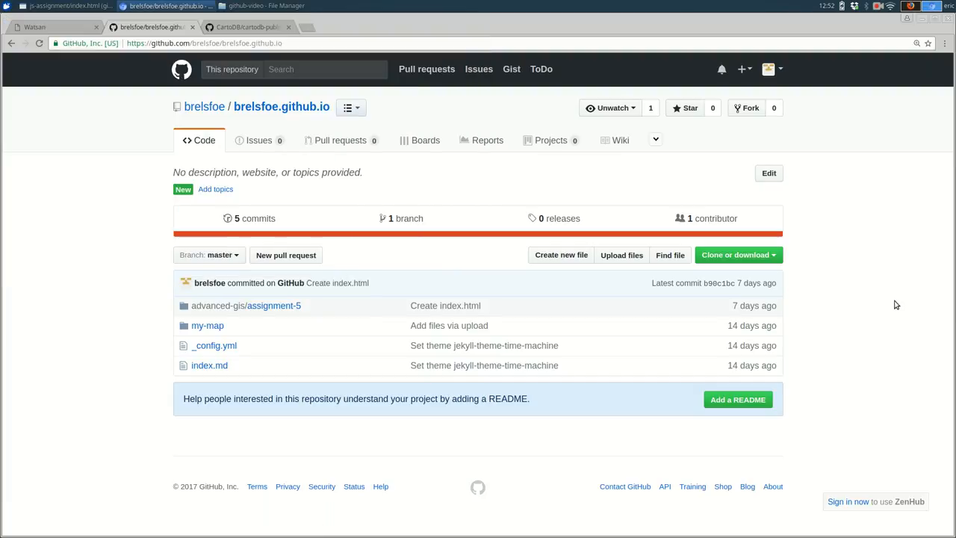
mouse_move(357, 372)
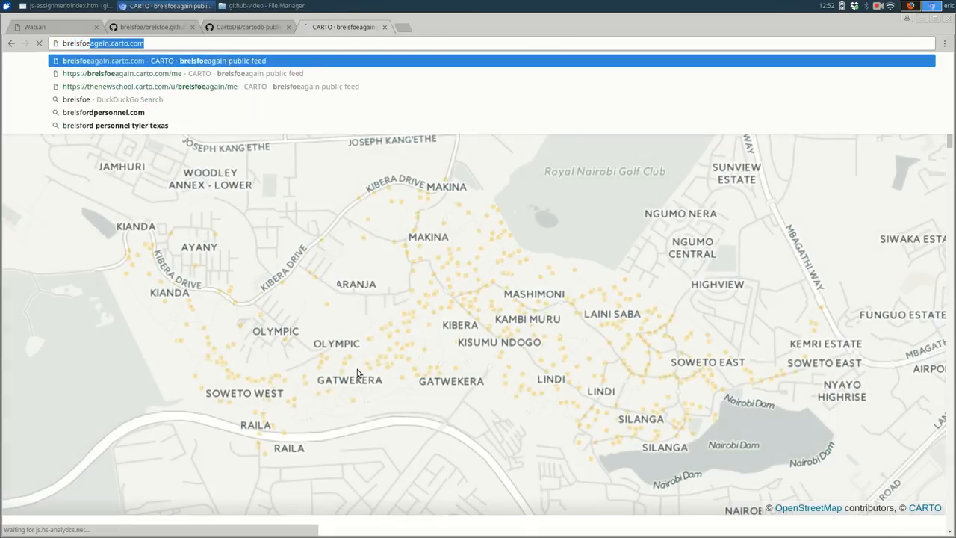
text(brelsfoe.github.io)
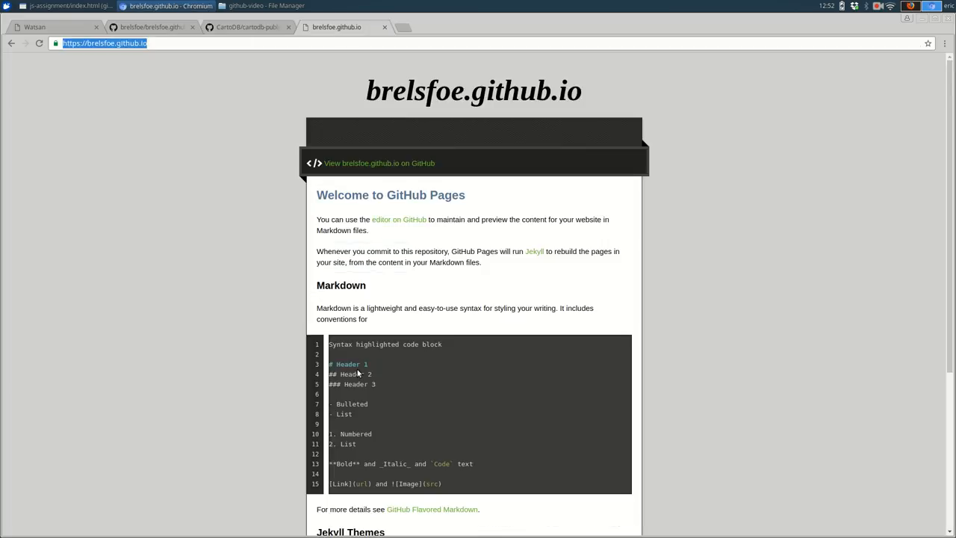
click(104, 42)
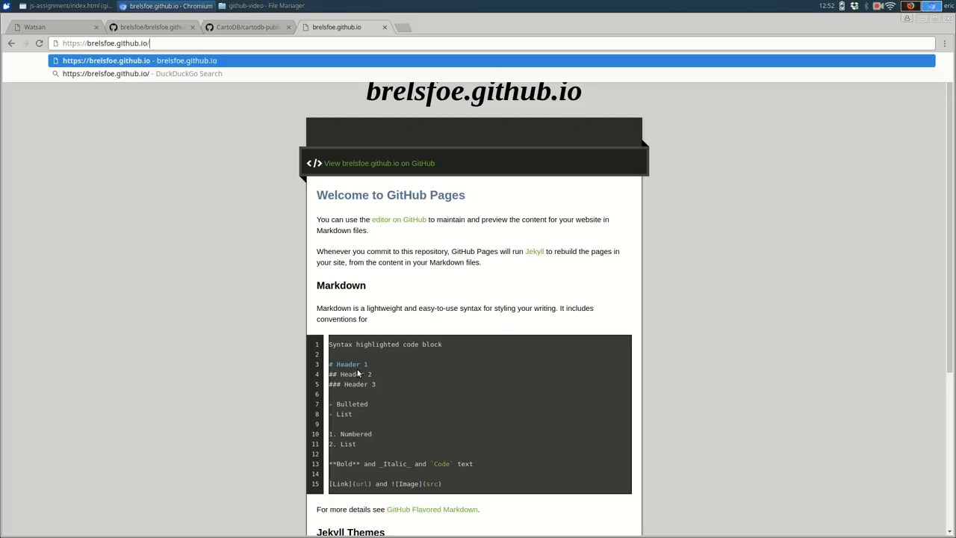
text(js)
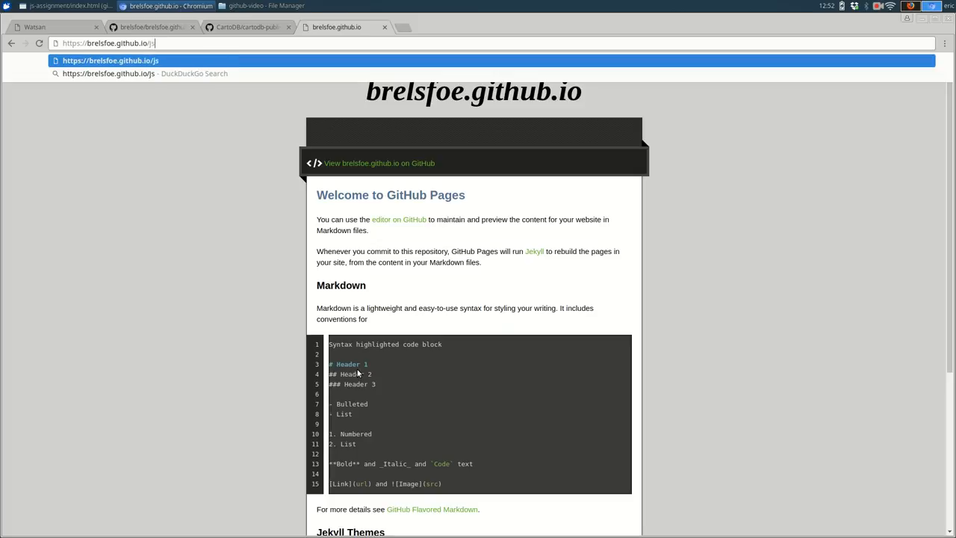
text(-assignment/)
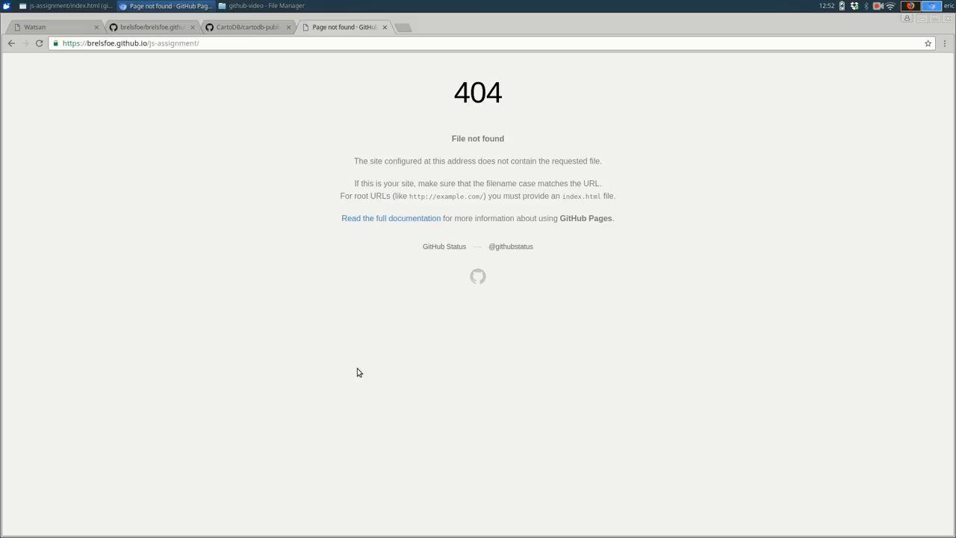
click(120, 43)
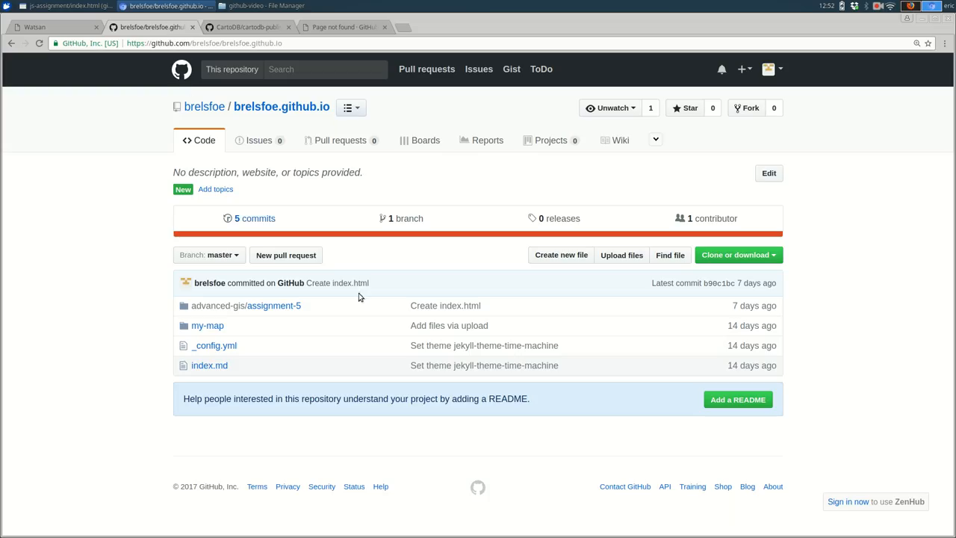
- Upload the five js-assignment files with the commit message 'Upload js assignment'
click(263, 6)
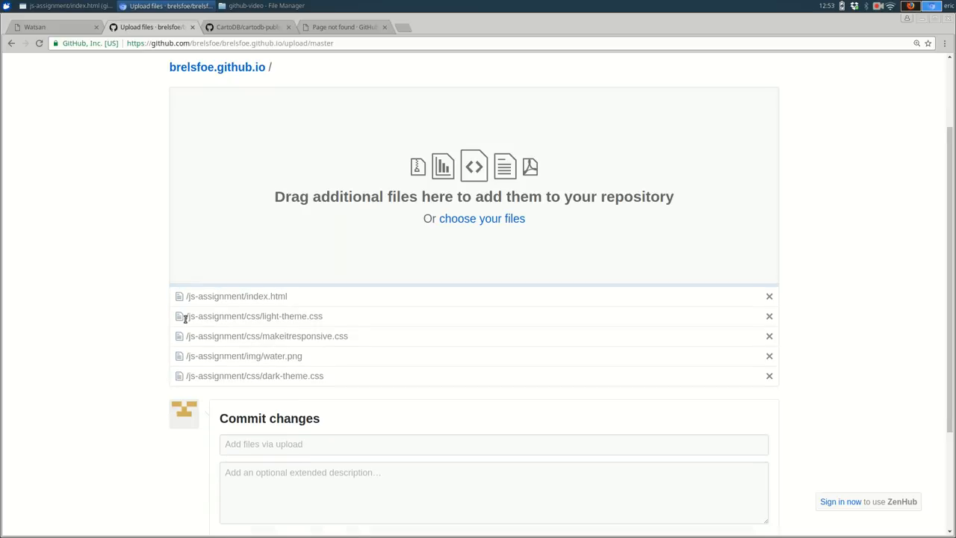
scroll(down, 3)
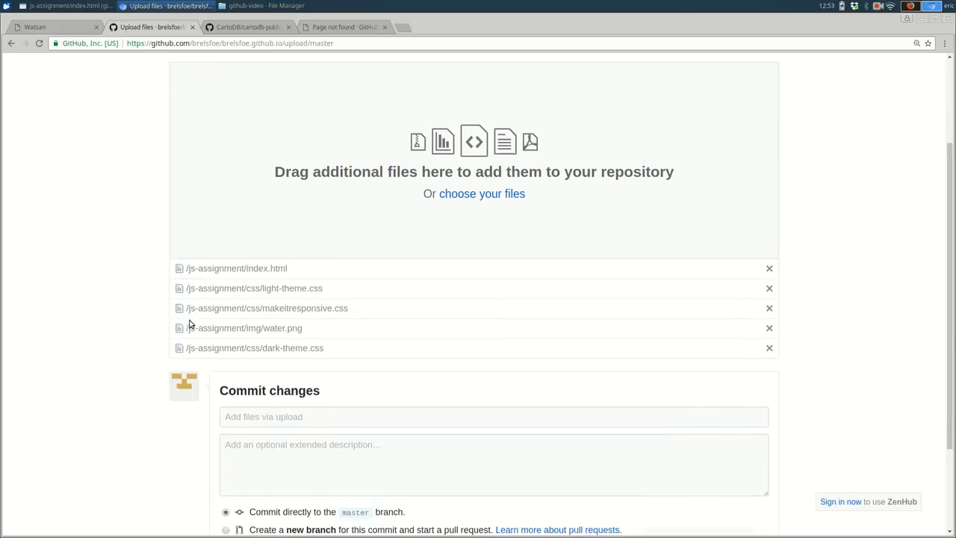
scroll(down, 3)
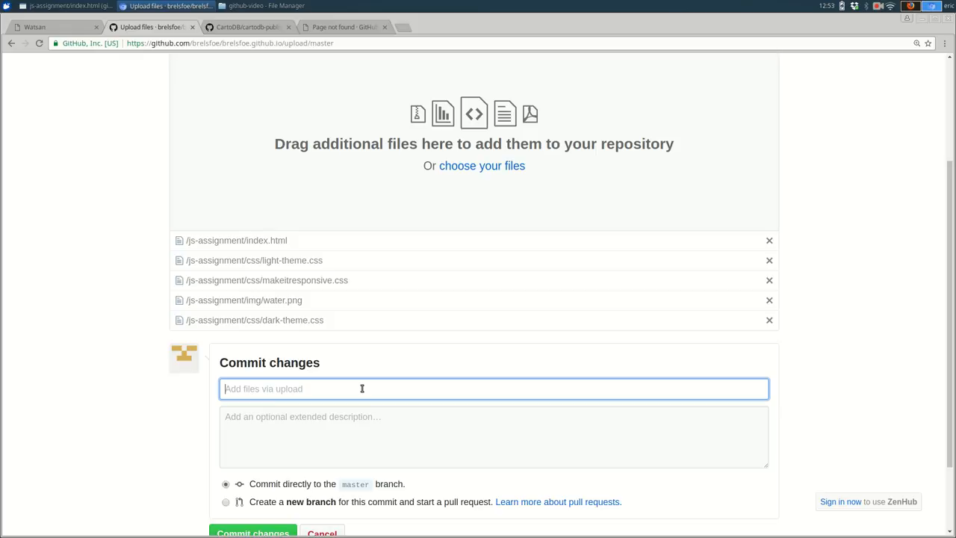
text(U)
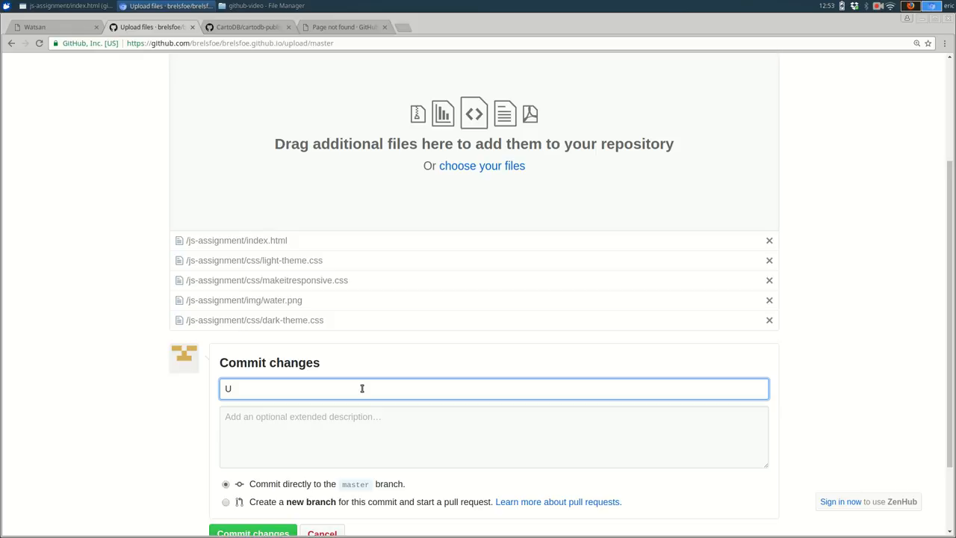
text(Upload js assignment)
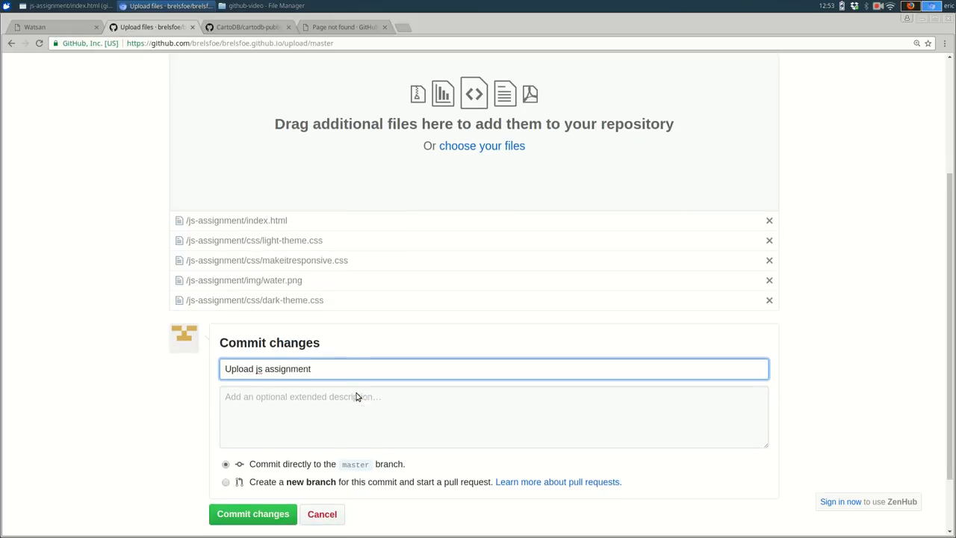
click(253, 513)
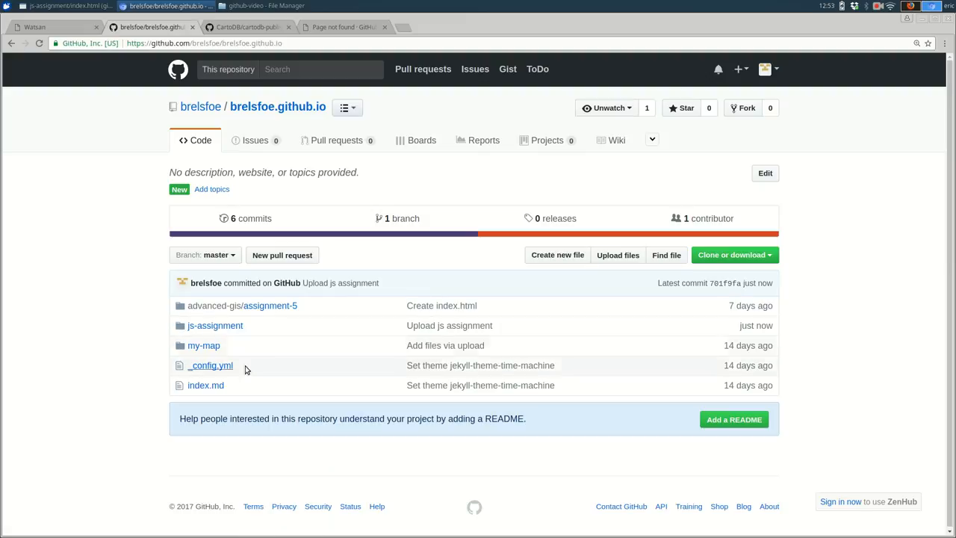
mouse_move(215, 325)
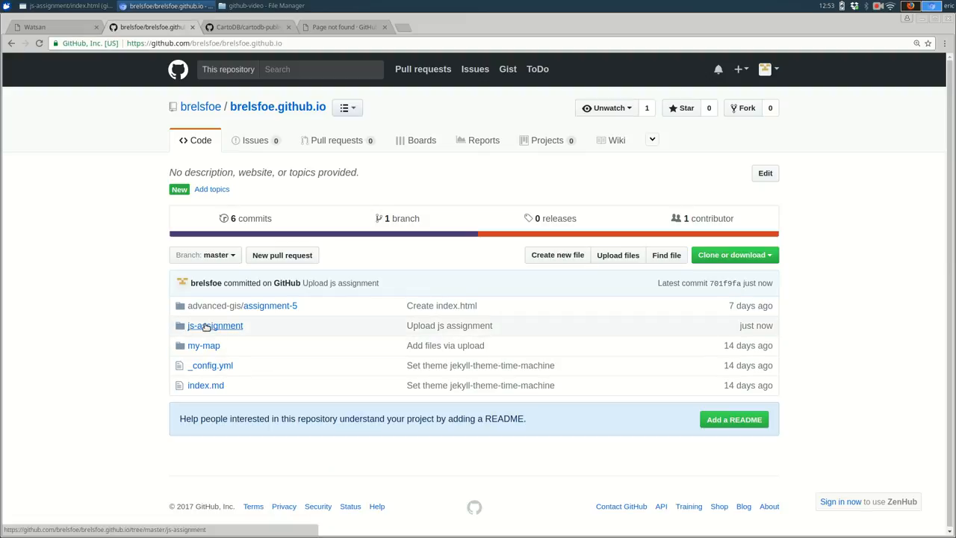
mouse_move(215, 324)
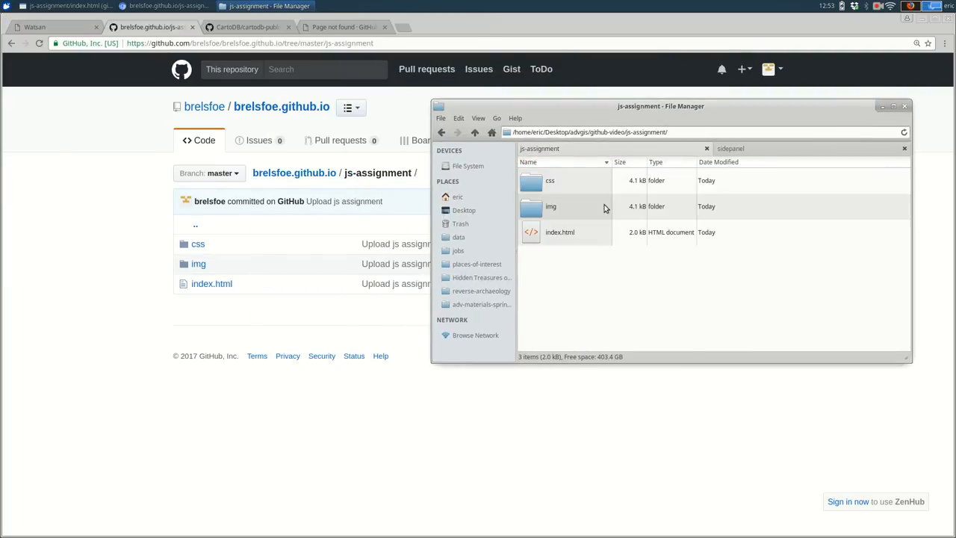
mouse_move(547, 220)
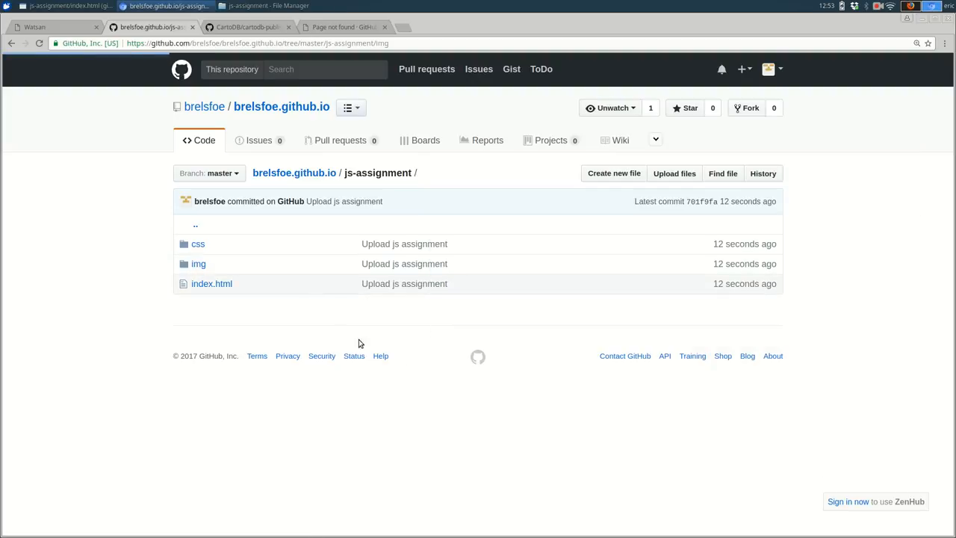
- Open the uploaded img folder showing water.png, then view the published Watsan page
click(199, 264)
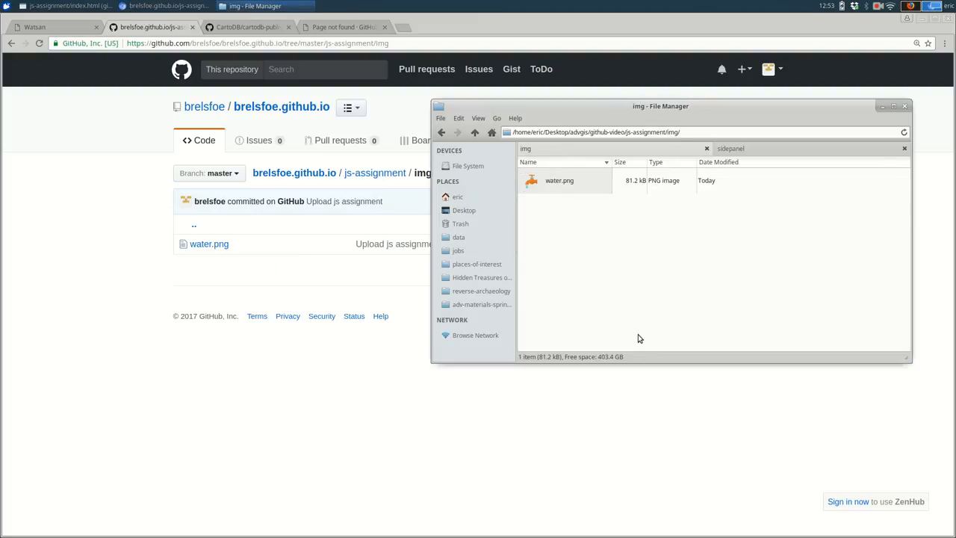
click(344, 27)
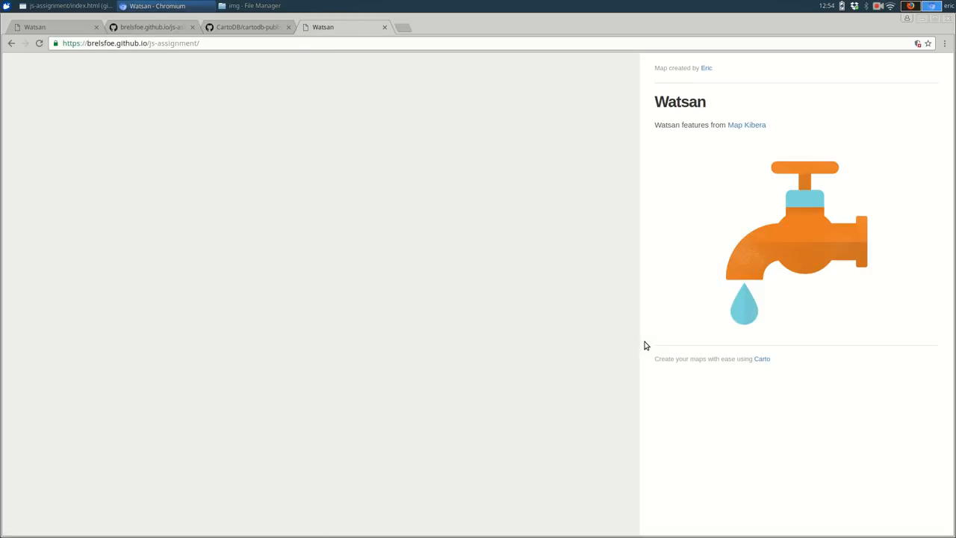
mouse_move(673, 314)
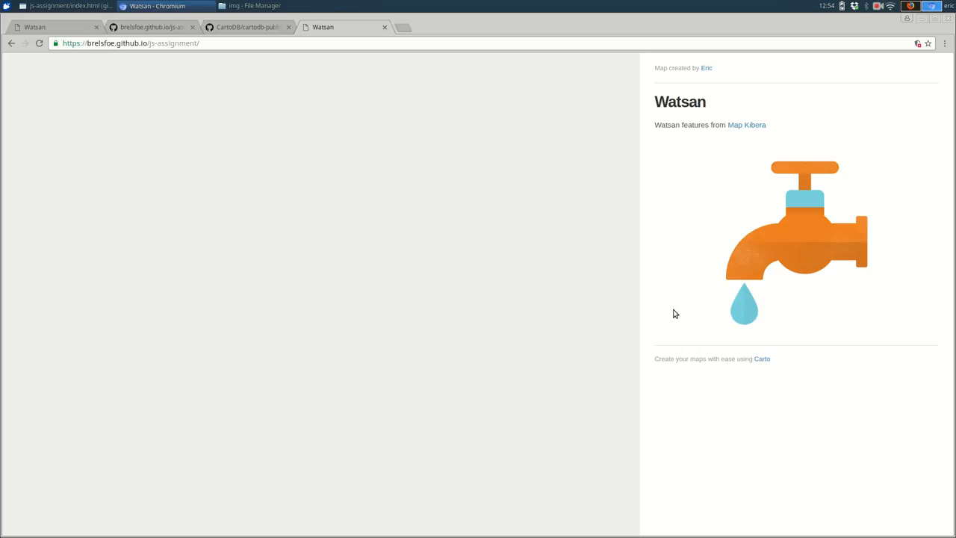
key(F12)
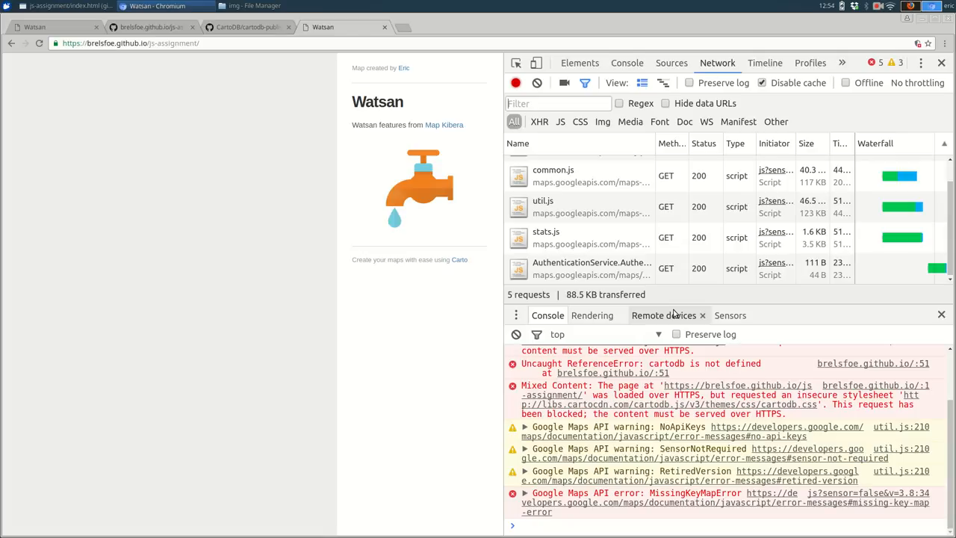
click(941, 63)
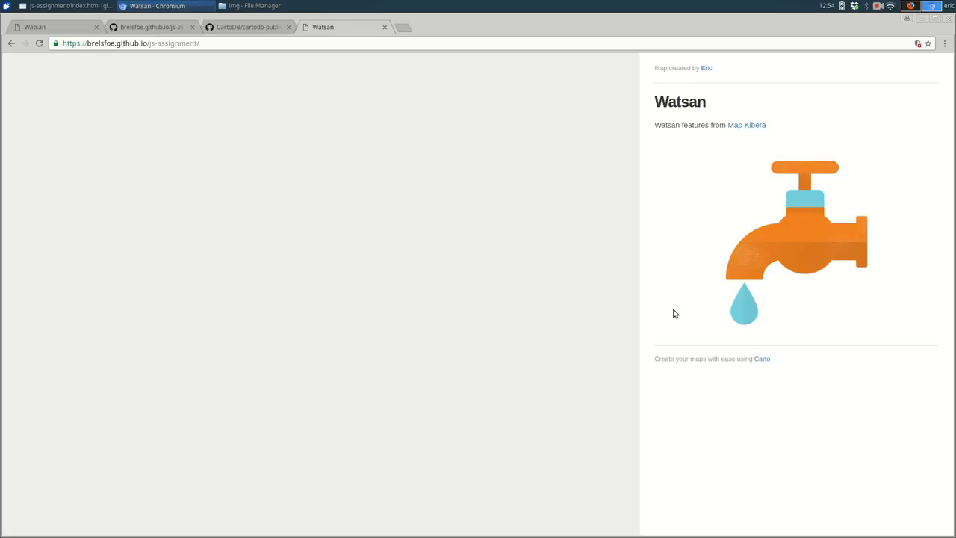
click(131, 43)
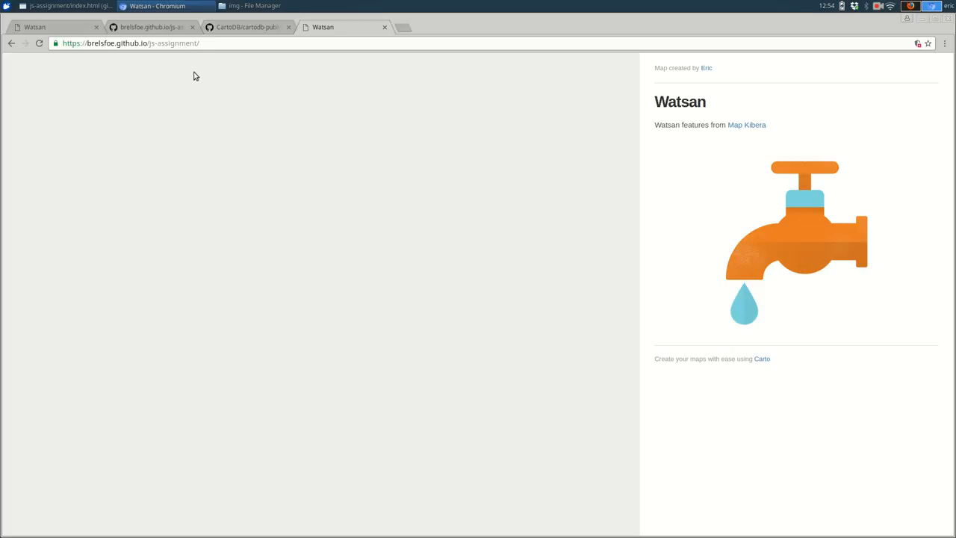
- Reopen DevTools and highlight the Mixed Content errors for insecure http cartodb.css and cartodb.js
key(F12)
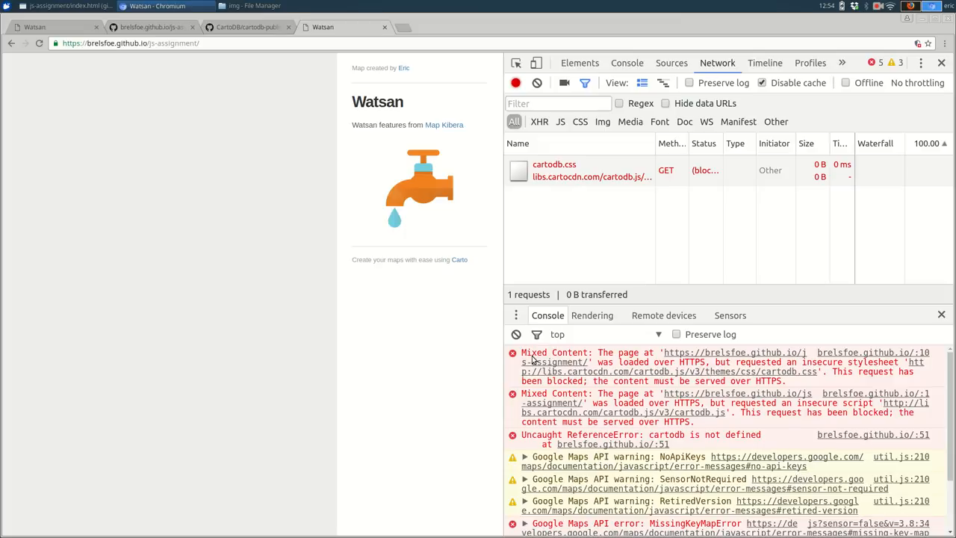
double_click(534, 352)
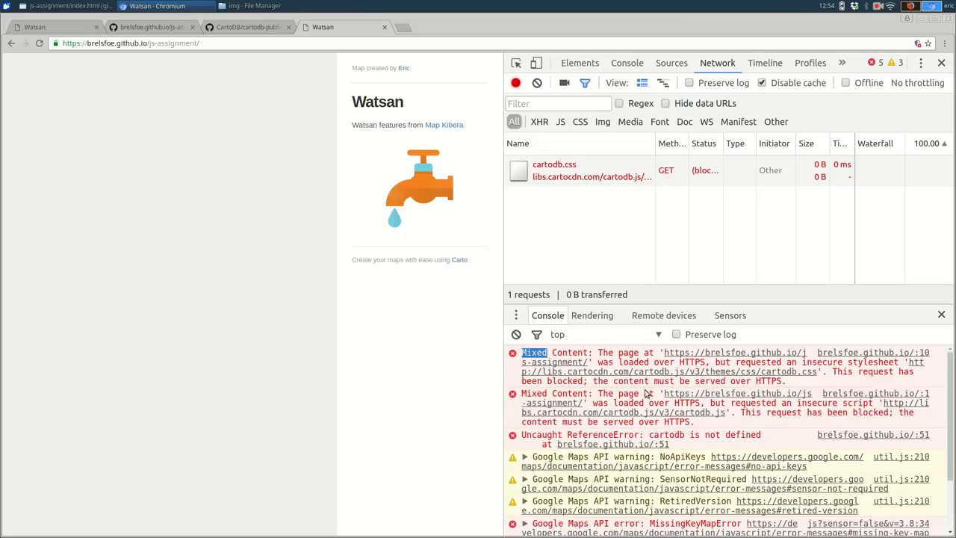
mouse_move(696, 366)
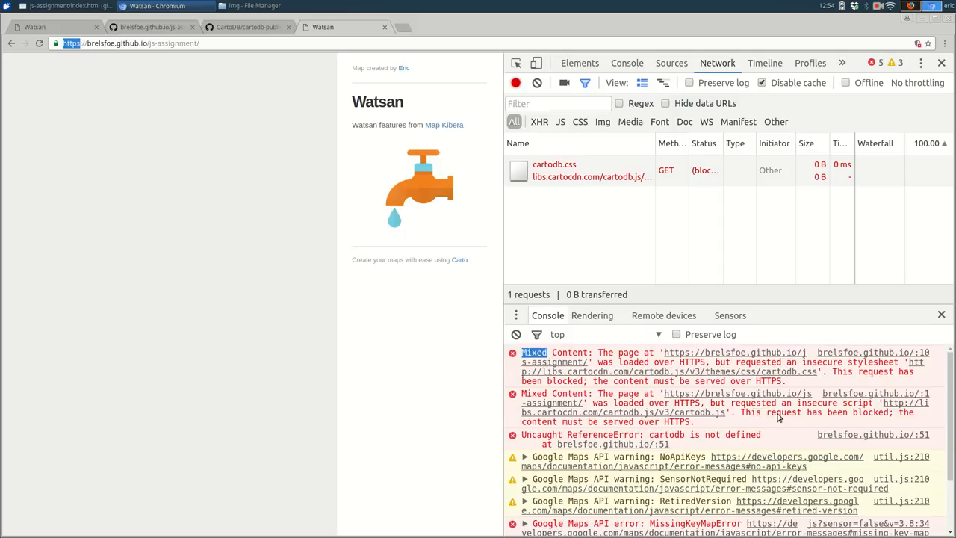
mouse_move(872, 386)
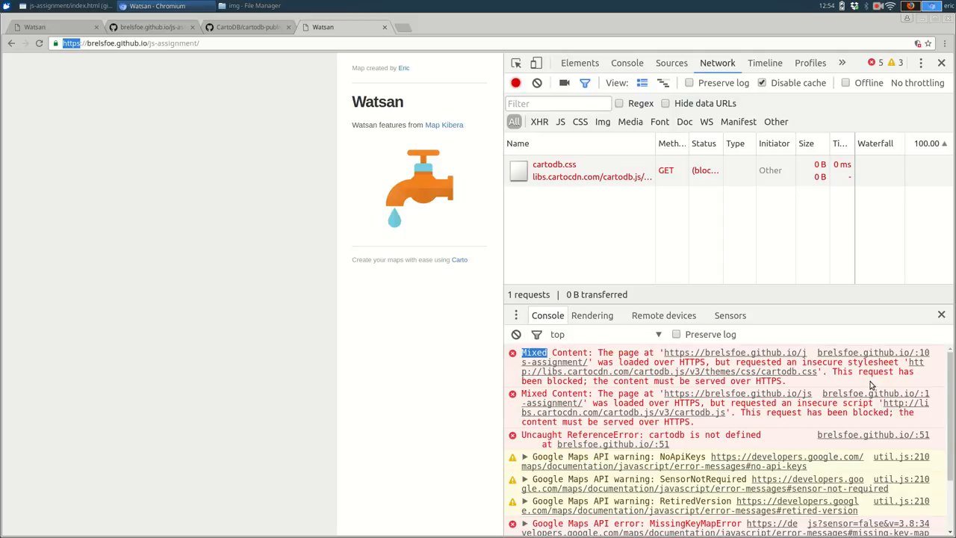
mouse_move(781, 404)
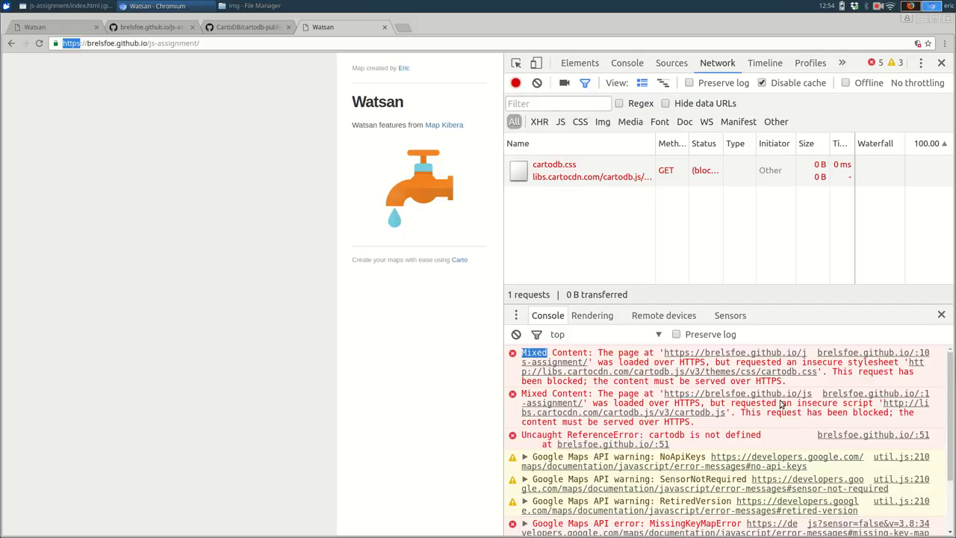
mouse_move(792, 438)
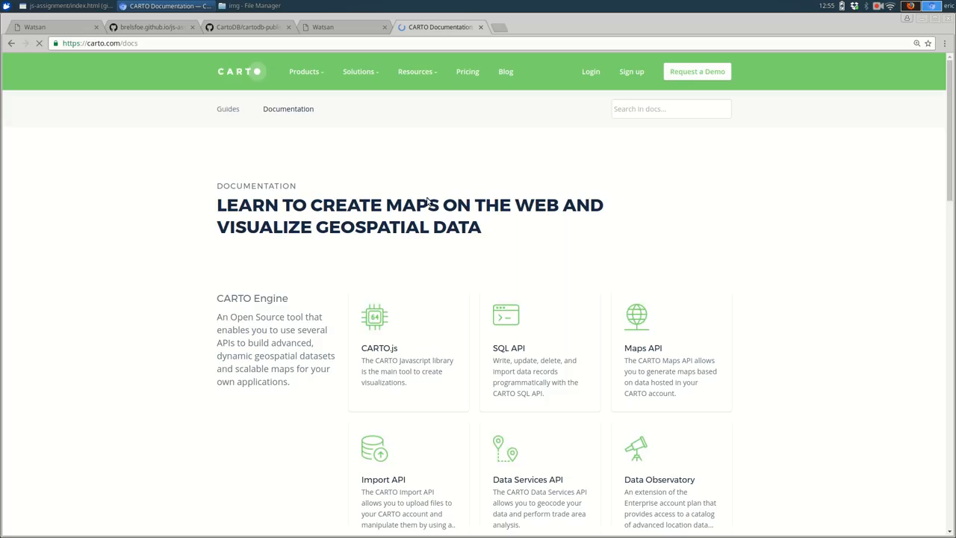
mouse_move(488, 415)
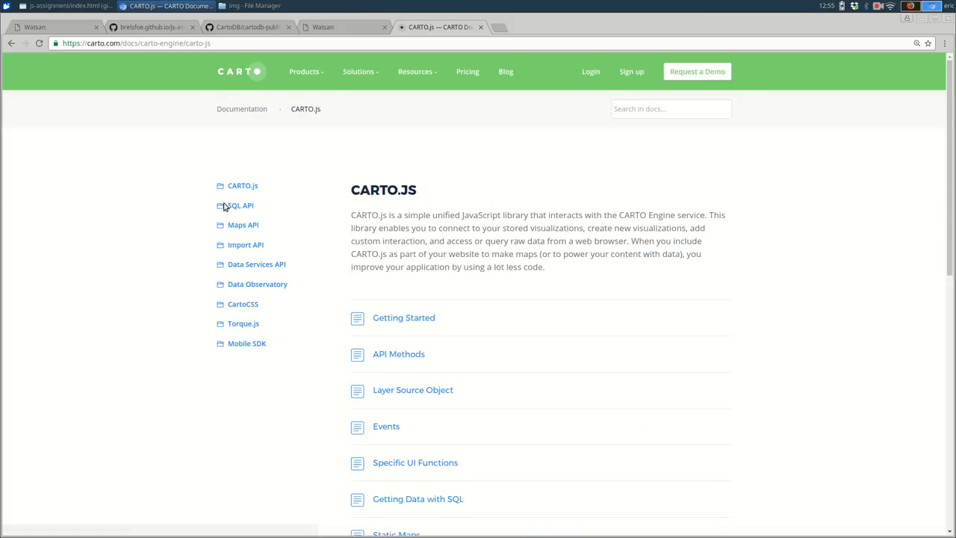
- Scroll the CARTO.js docs and open Getting Started to see the stylesheet and script includes
scroll(down, 3)
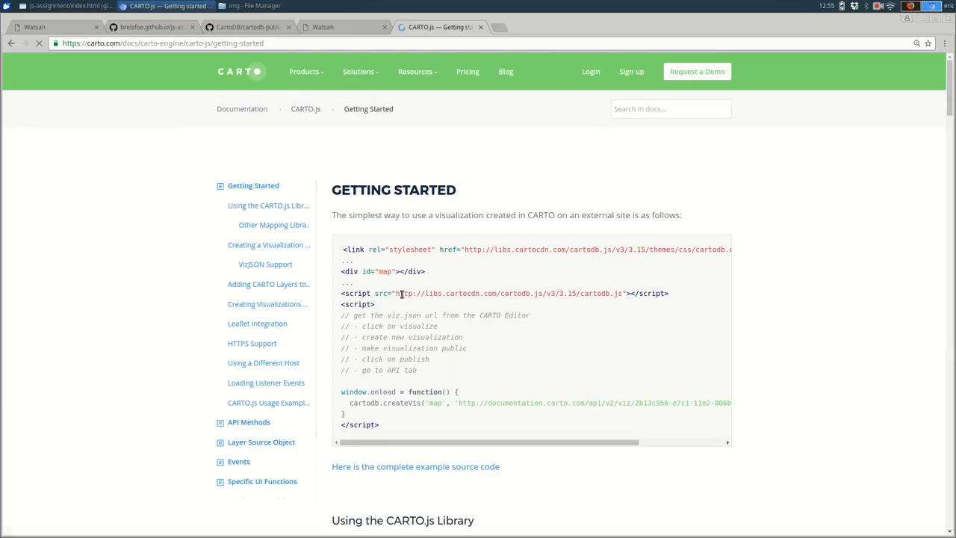
click(252, 343)
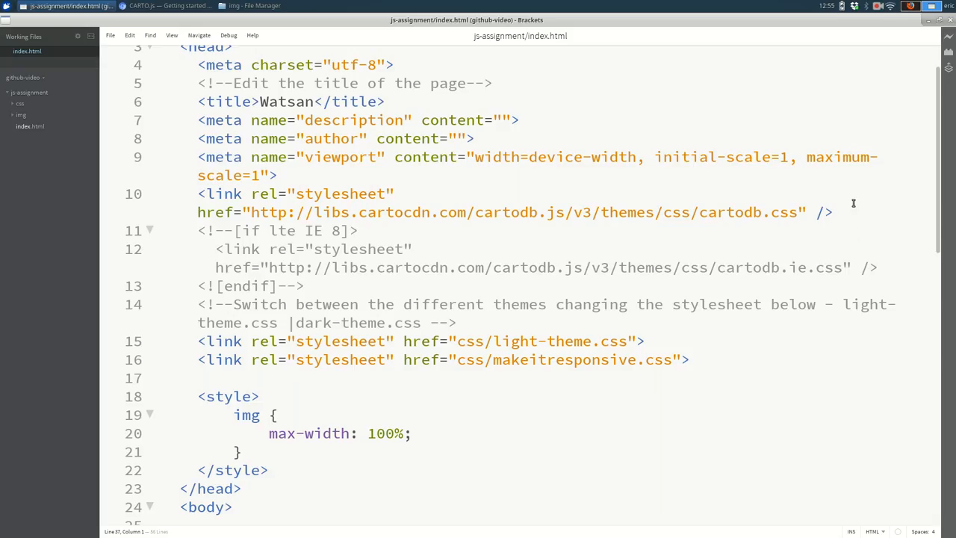
- Delete the http libs.cartocdn.com cartodb.js script line, keeping the fastly.net script, and save
click(834, 212)
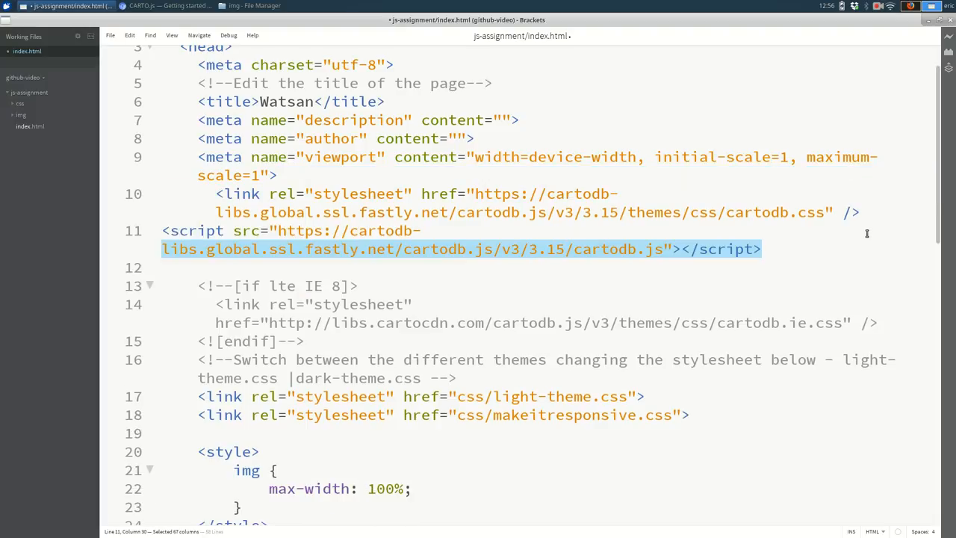
scroll(down, 3)
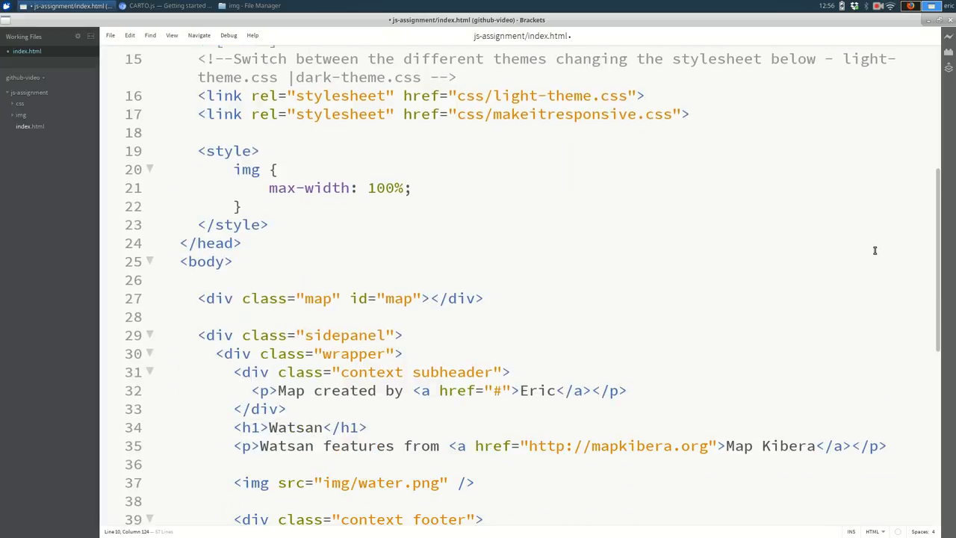
scroll(down, 3)
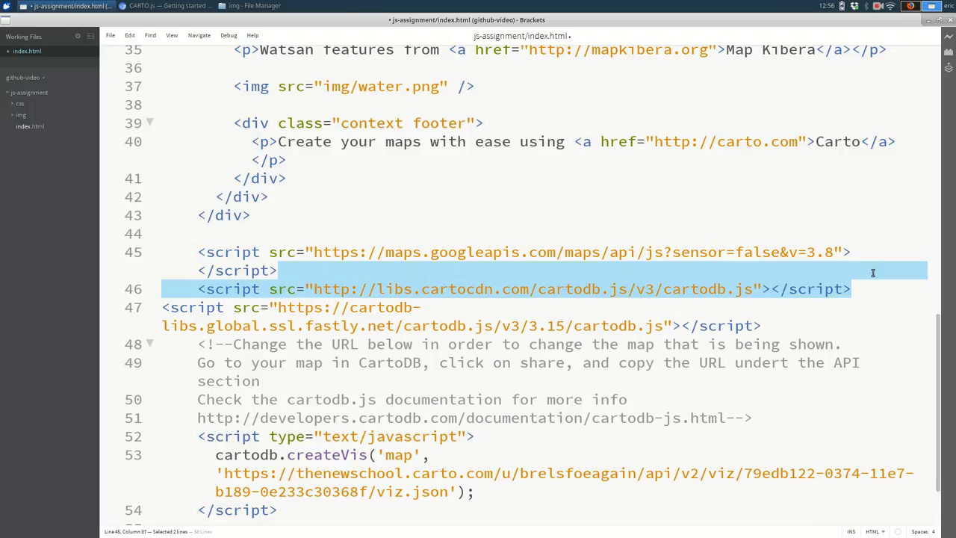
key(Delete)
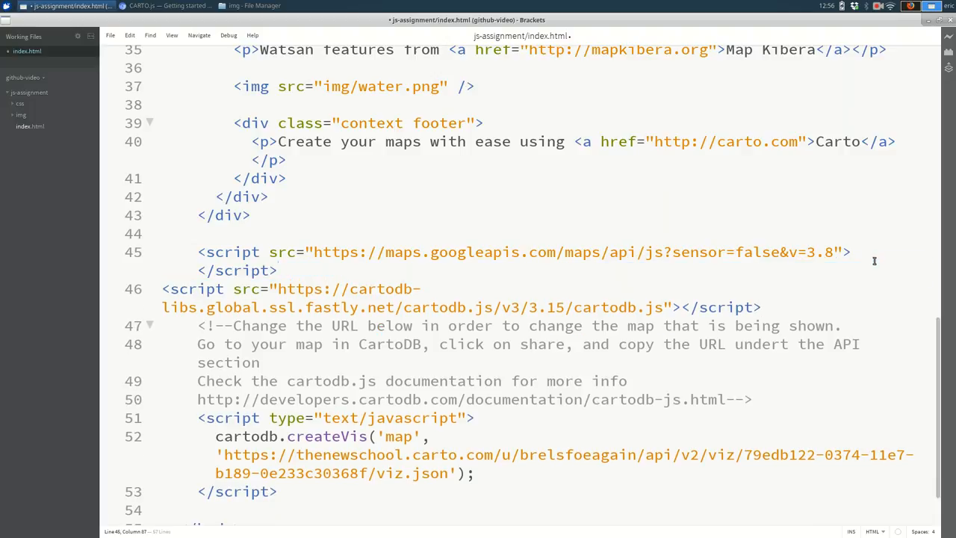
double_click(601, 307)
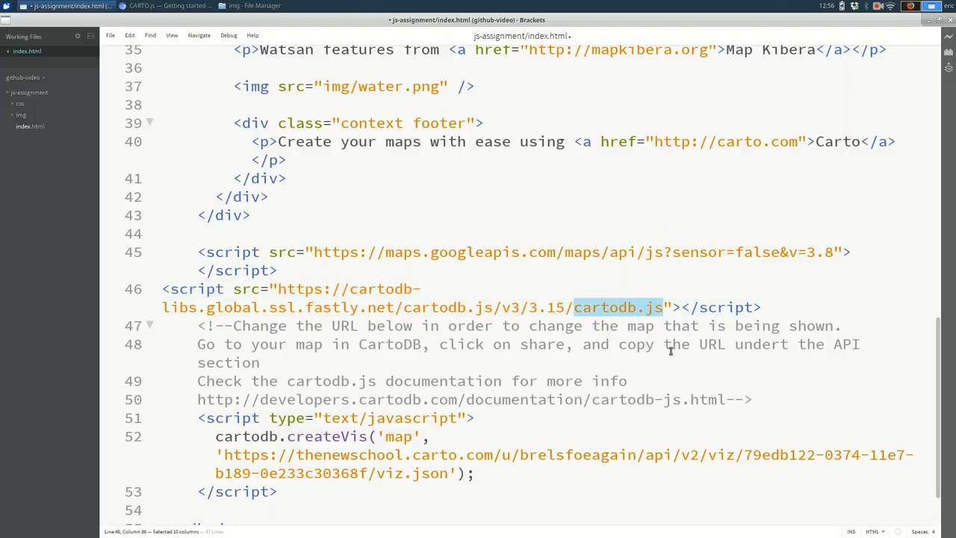
key(alt+tab)
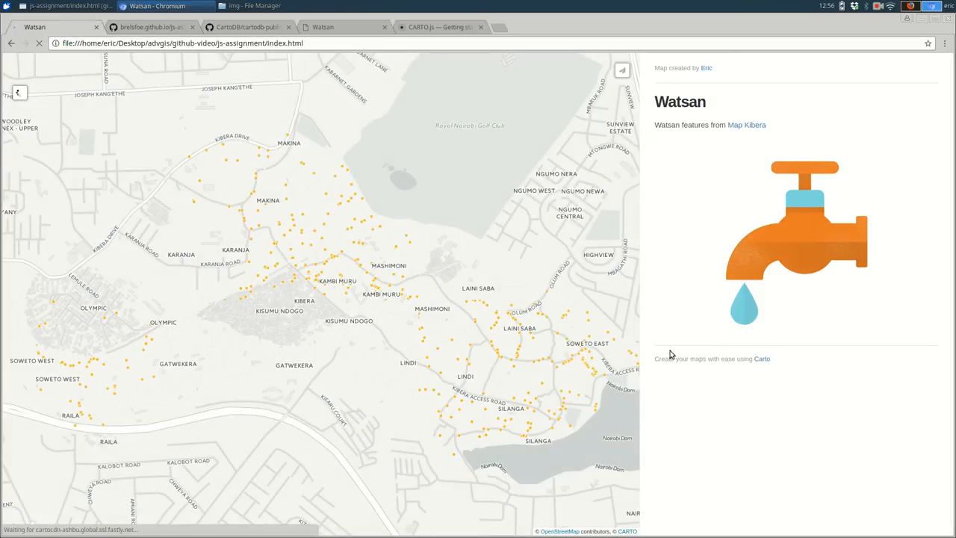
- Switch from the local Watsan map to GitHub's js-assignment img folder
key(alt+Tab)
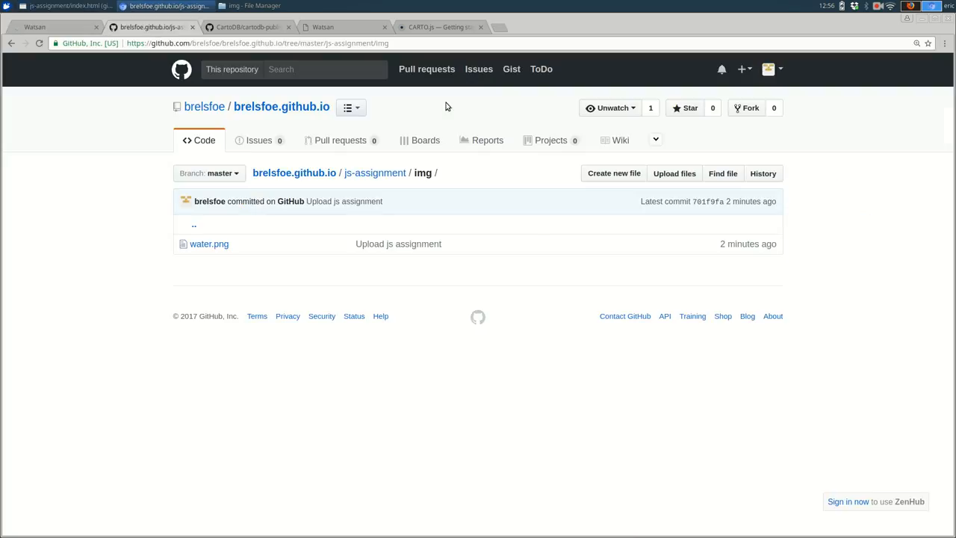
mouse_move(429, 208)
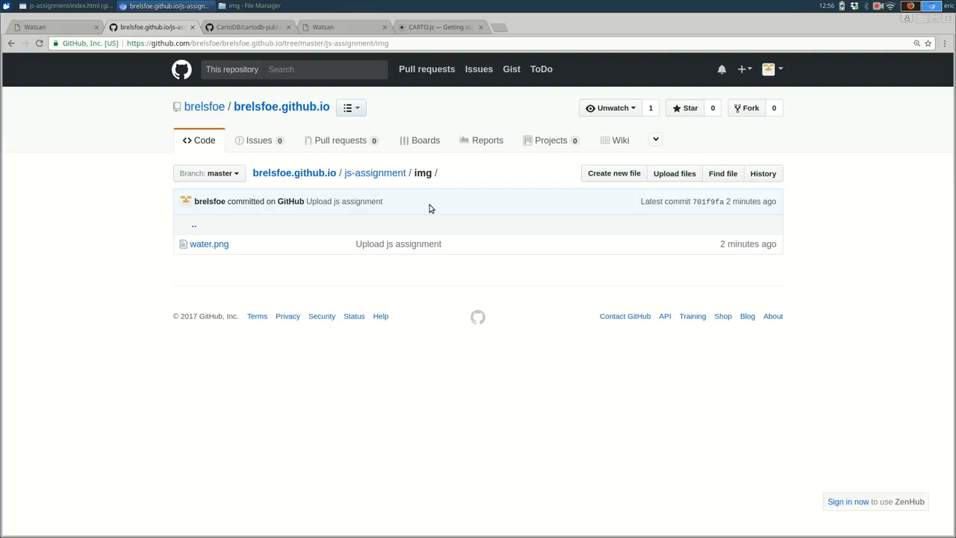
- Go to the repository root and drag js-assignment from github-video onto the GitHub page
click(293, 172)
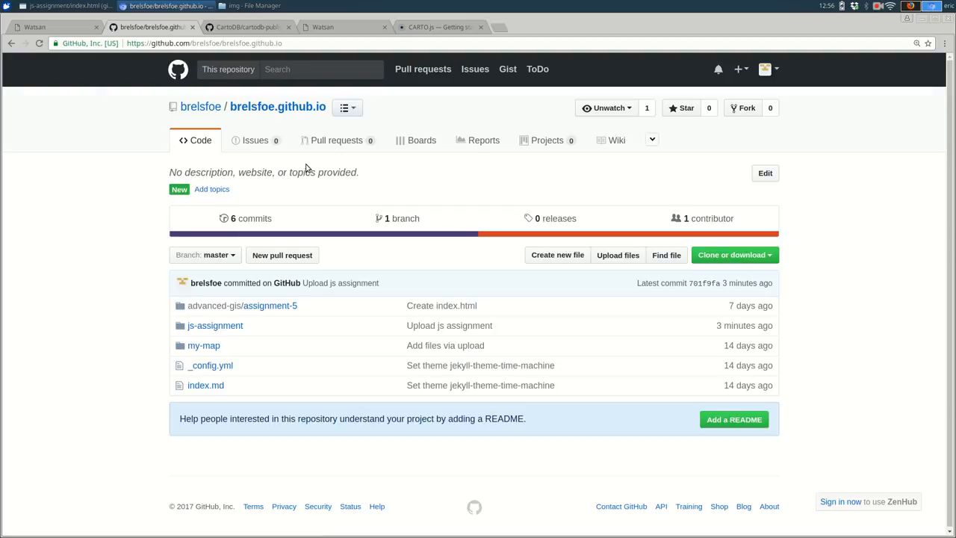
mouse_move(145, 237)
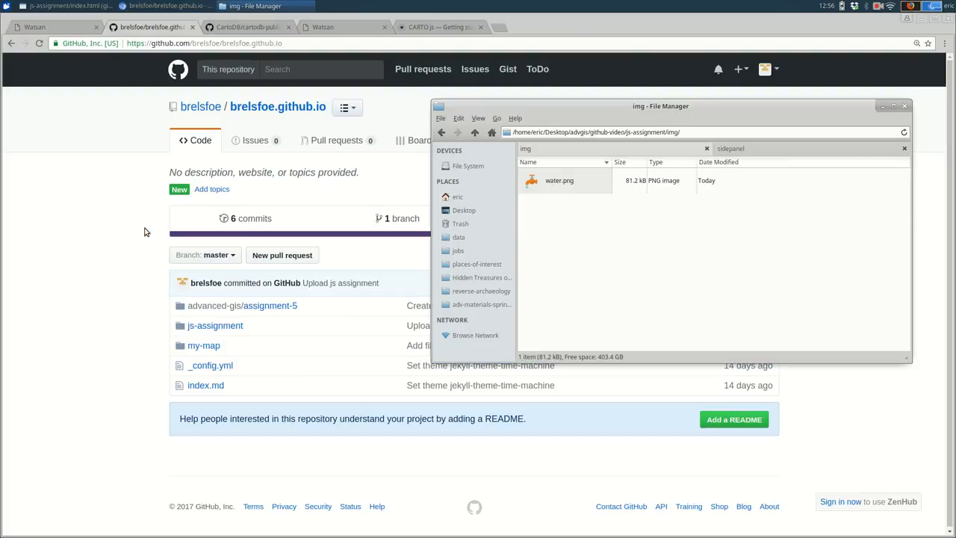
click(475, 132)
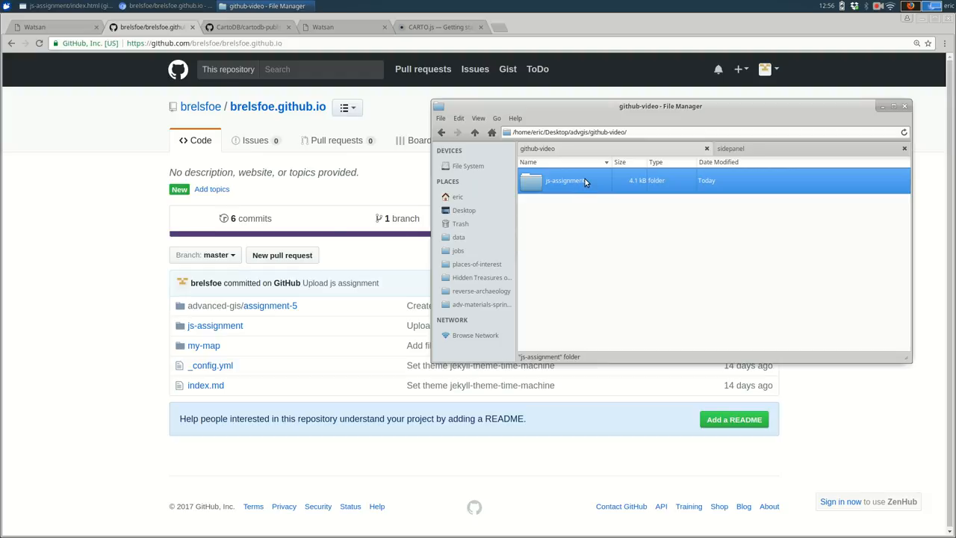
drag(565, 180, 257, 347)
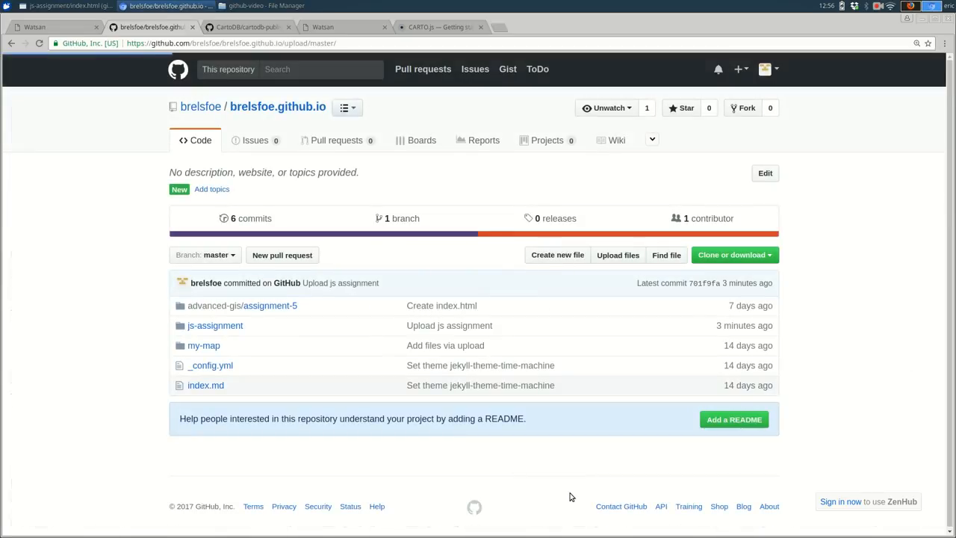
- Commit the re-uploaded js-assignment files to master with the message 'Fix HTTPS issue'
click(617, 254)
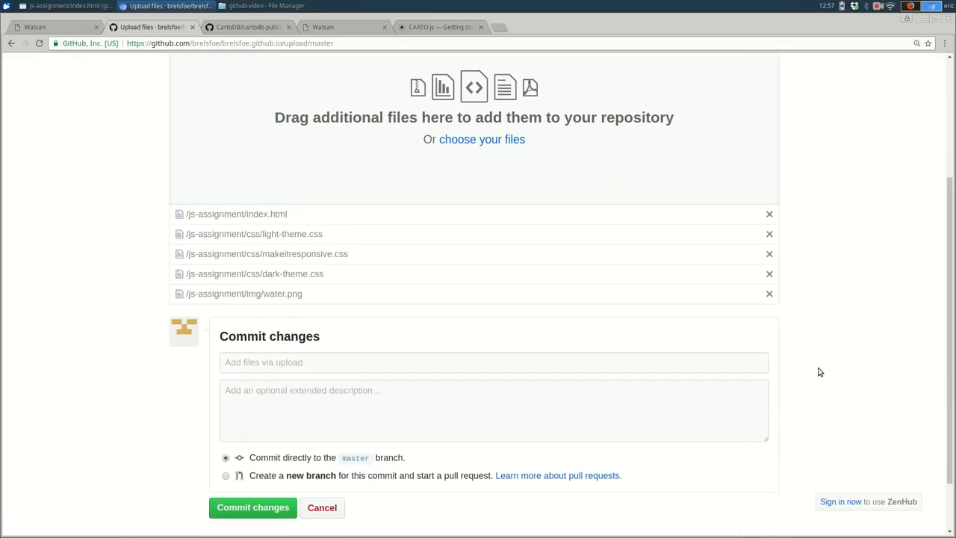
scroll(down, 3)
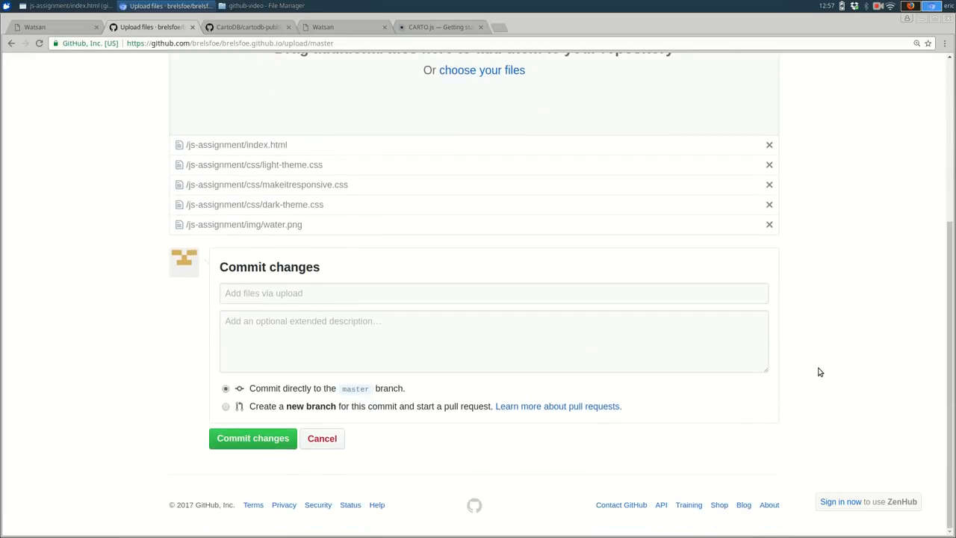
click(492, 293)
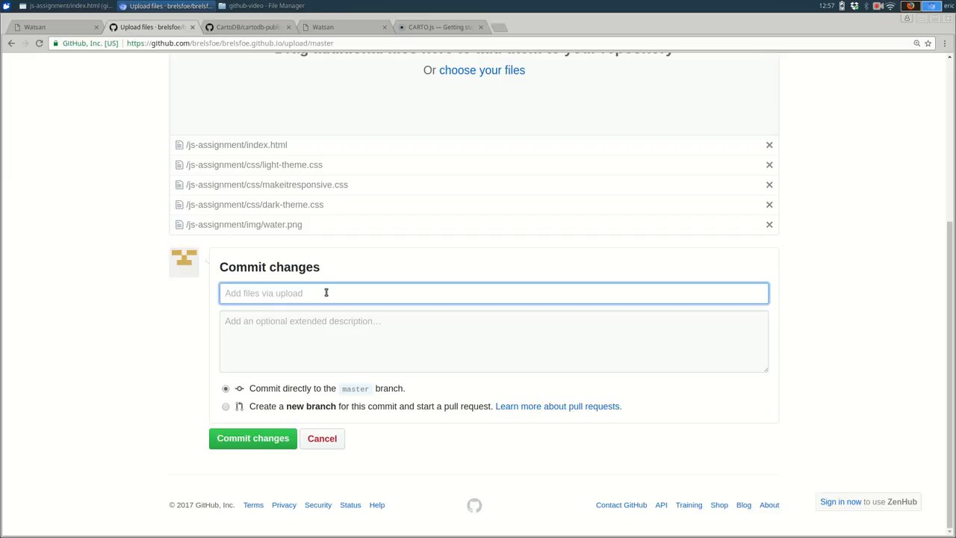
text(Fix HTTP)
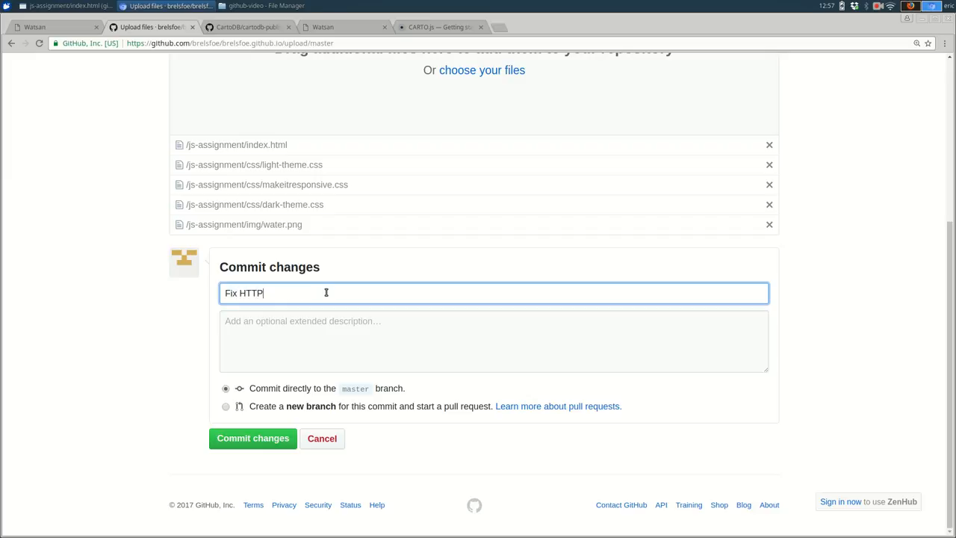
text(S issue)
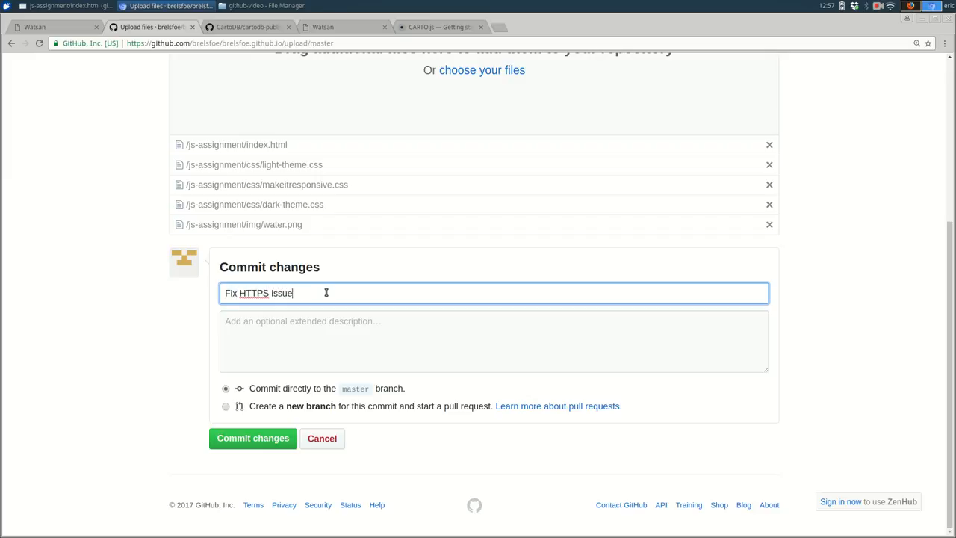
click(252, 438)
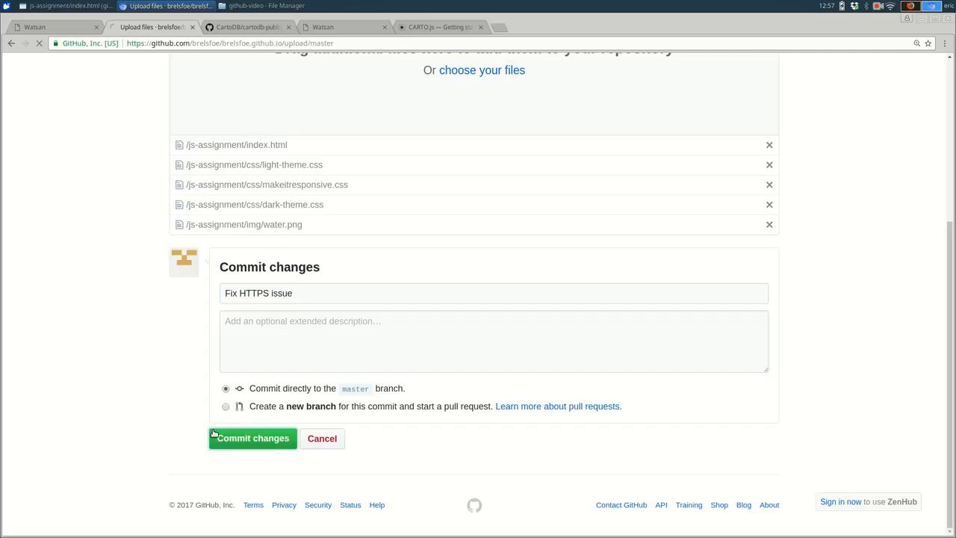
click(252, 437)
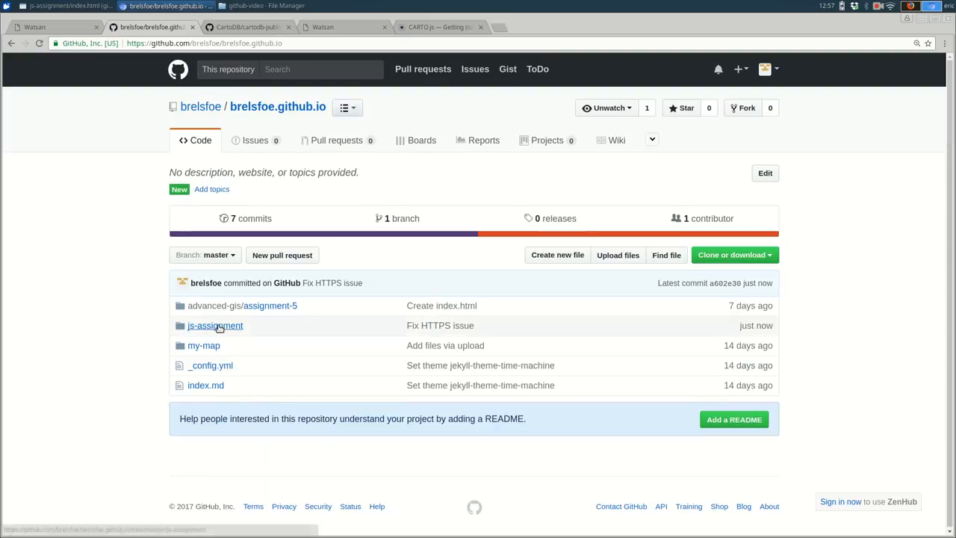
mouse_move(214, 325)
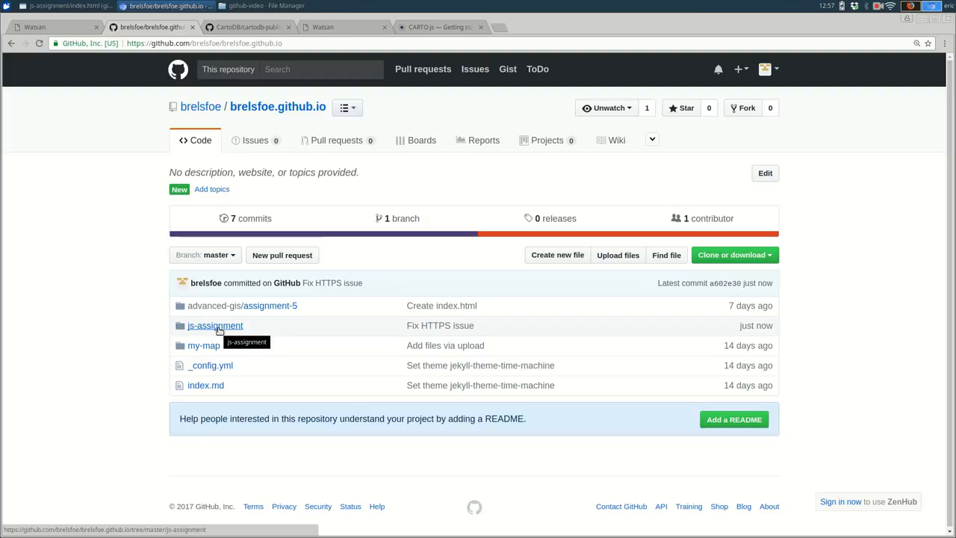
- Open the js-assignment folder to confirm index.html shows the 'Fix HTTPS issue' commit
click(215, 325)
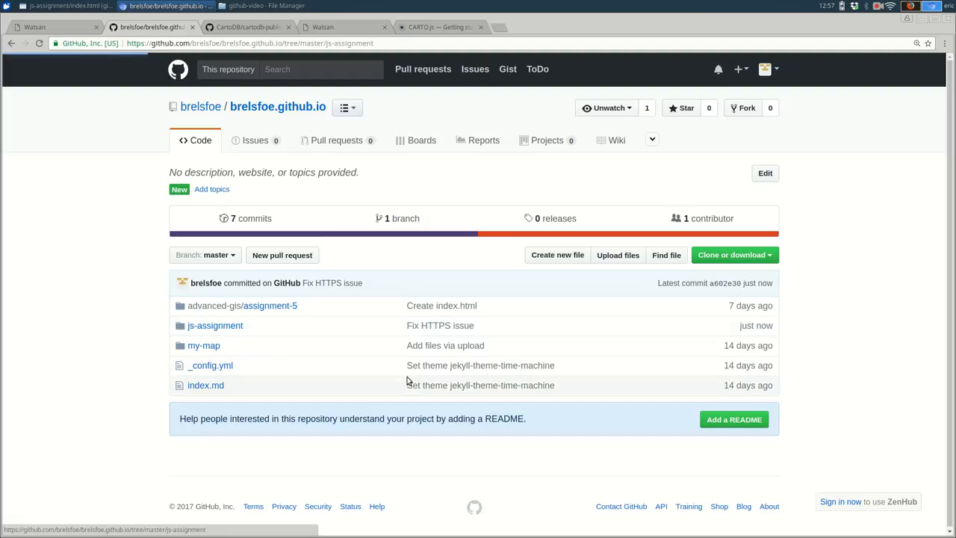
click(215, 325)
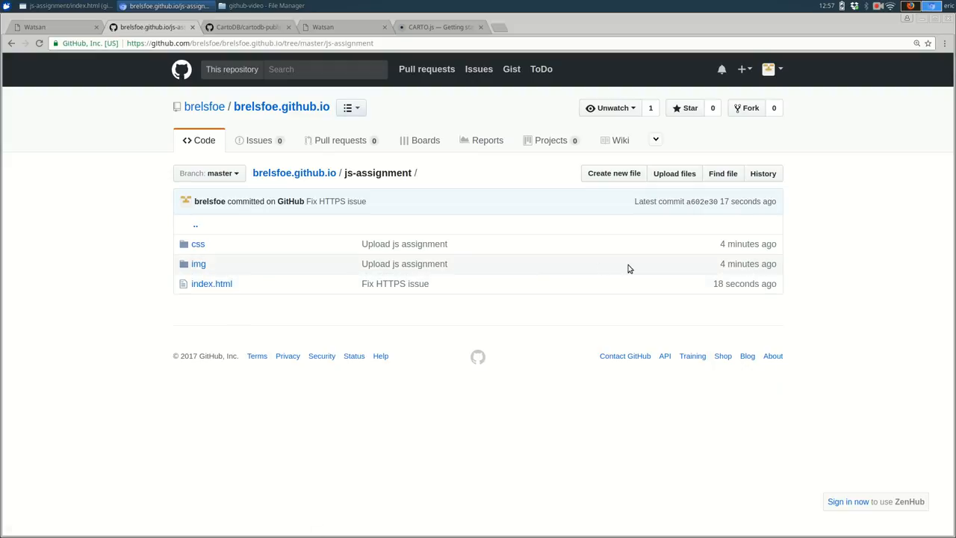
mouse_move(741, 261)
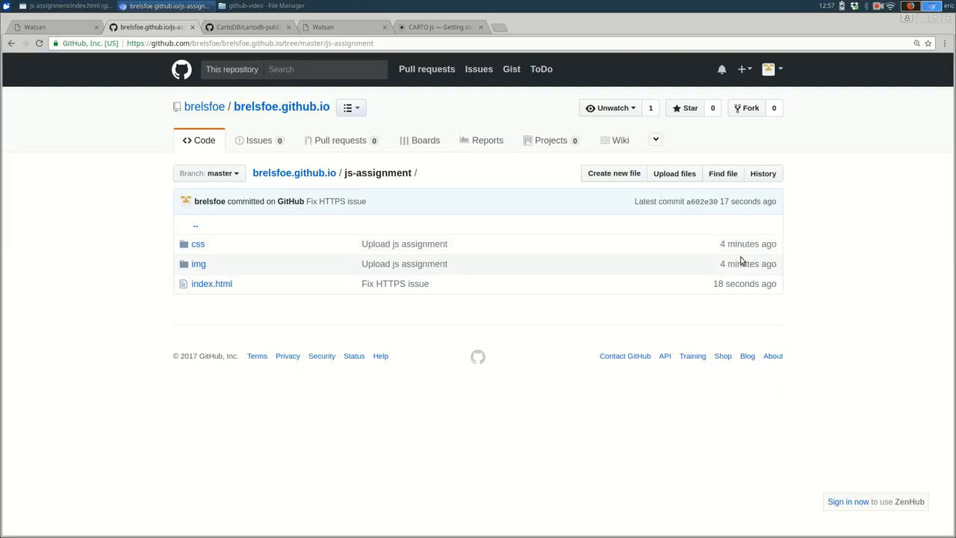
mouse_move(732, 253)
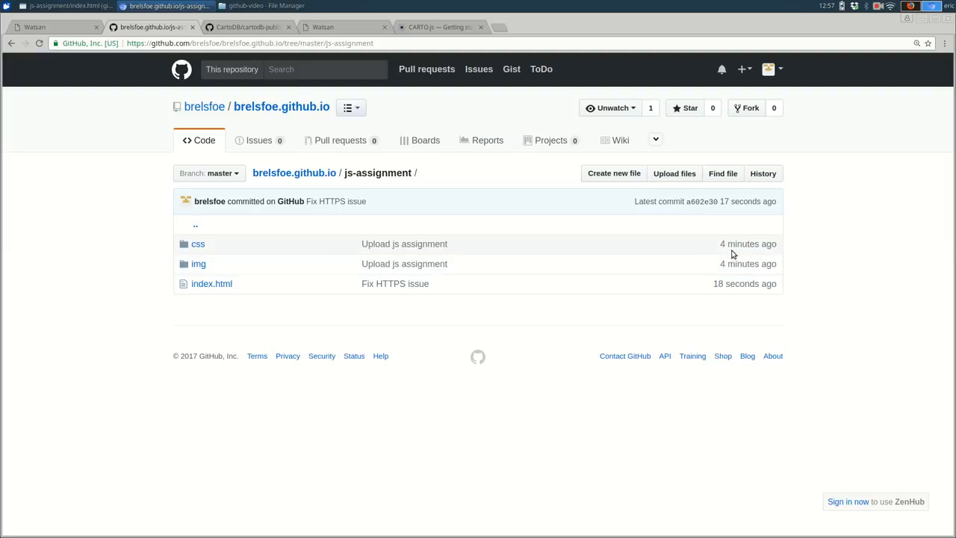
mouse_move(723, 245)
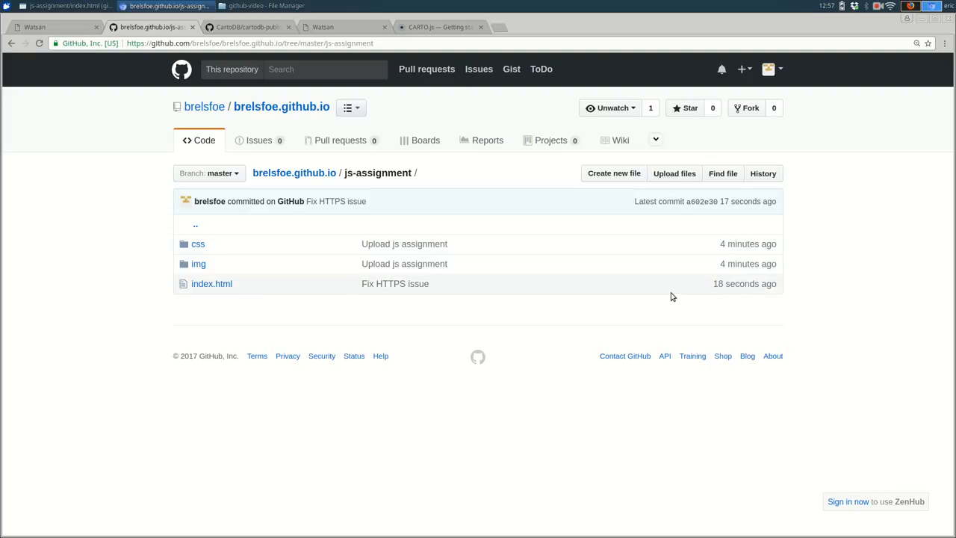
mouse_move(722, 293)
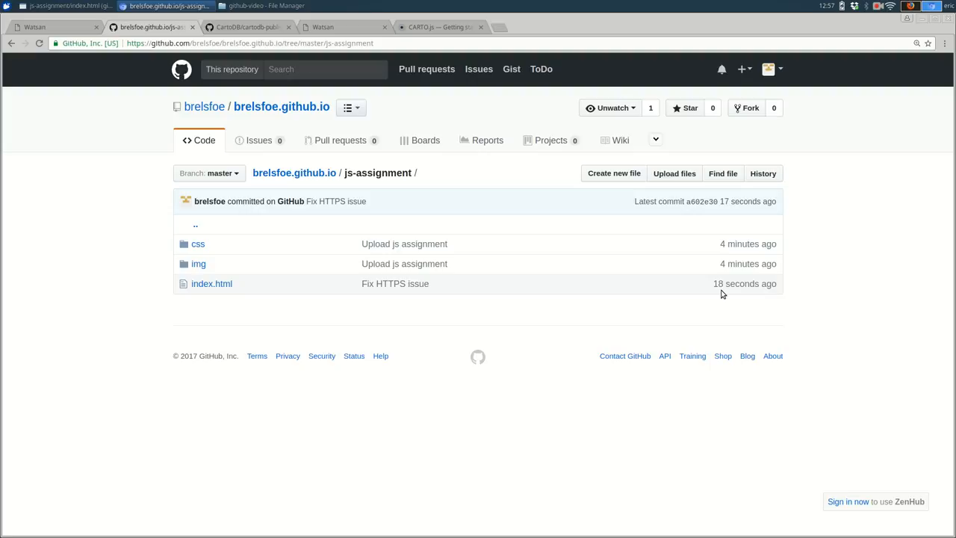
mouse_move(739, 283)
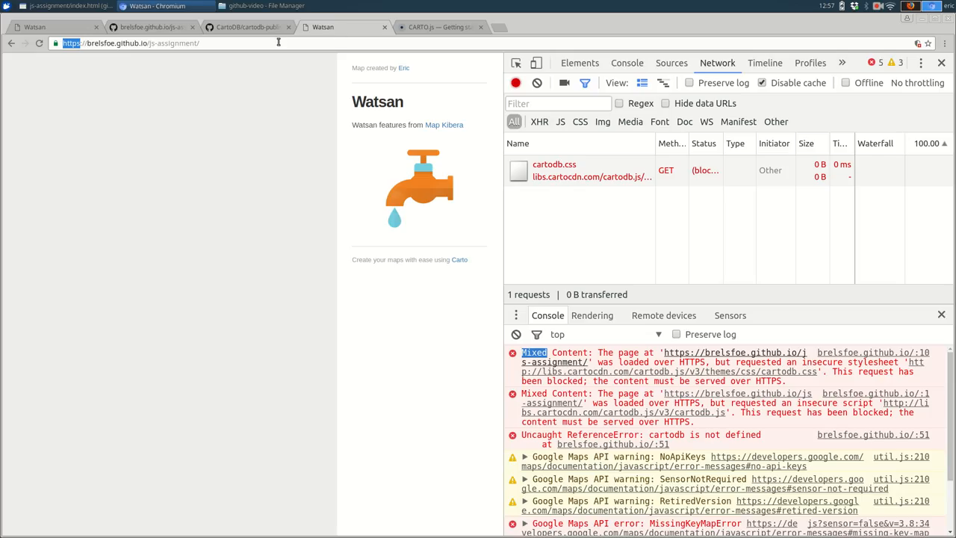
- Reload brelsfoe.github.io/js-assignment to check the Kibera map loads without blocked content
click(89, 42)
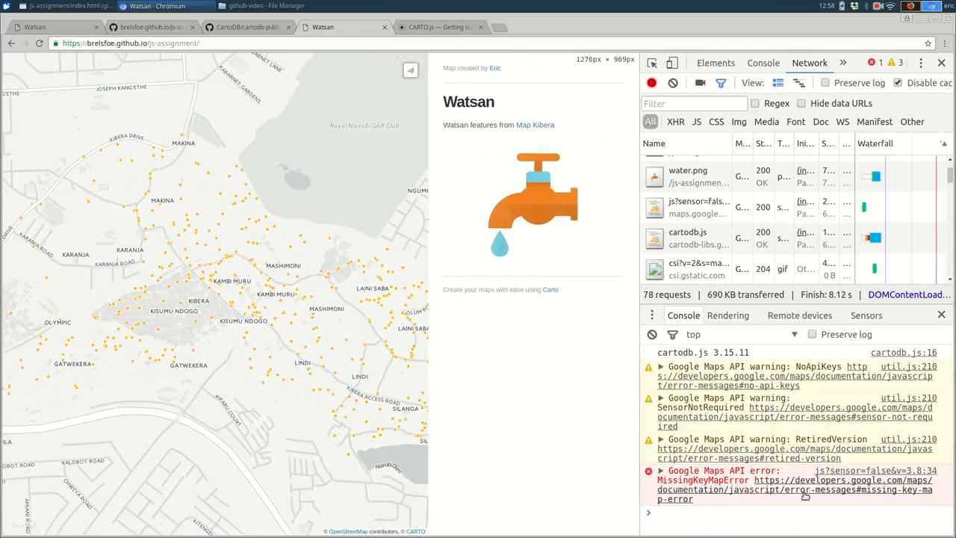
mouse_move(776, 489)
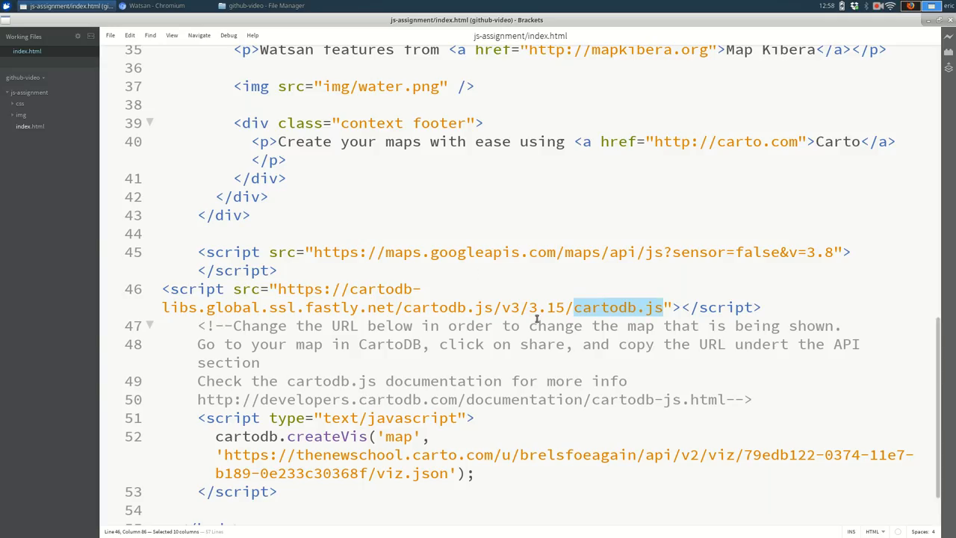
mouse_move(379, 251)
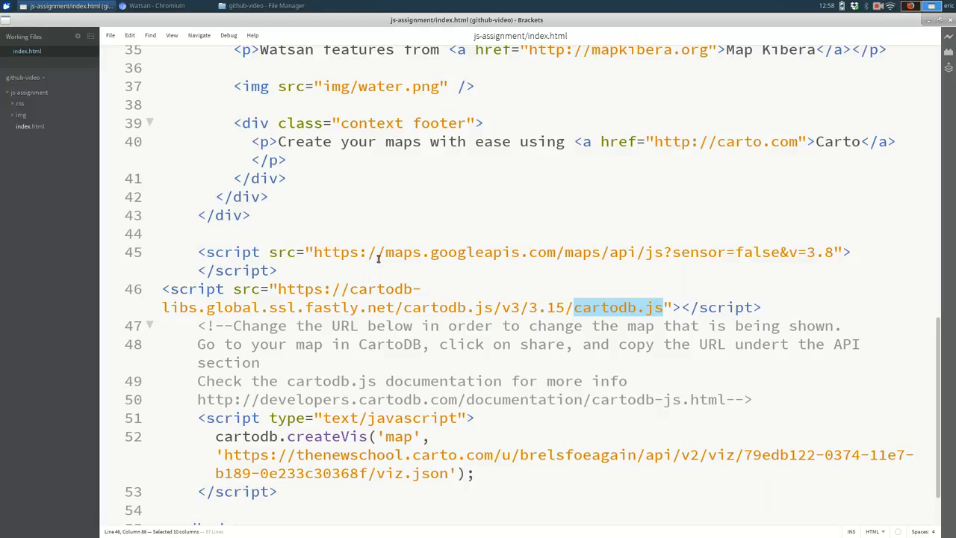
- Delete the Google Maps script block from index.html in Brackets
click(282, 269)
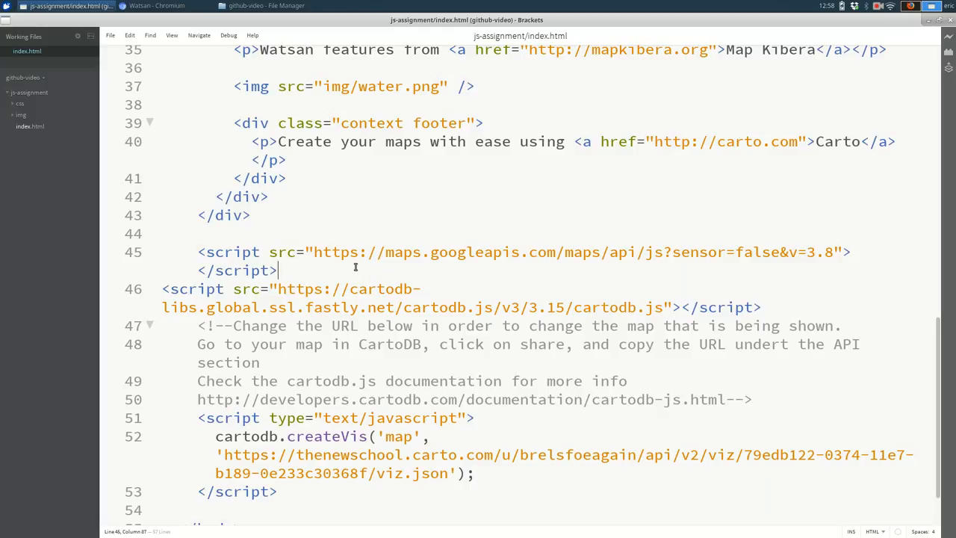
drag(251, 215, 280, 270)
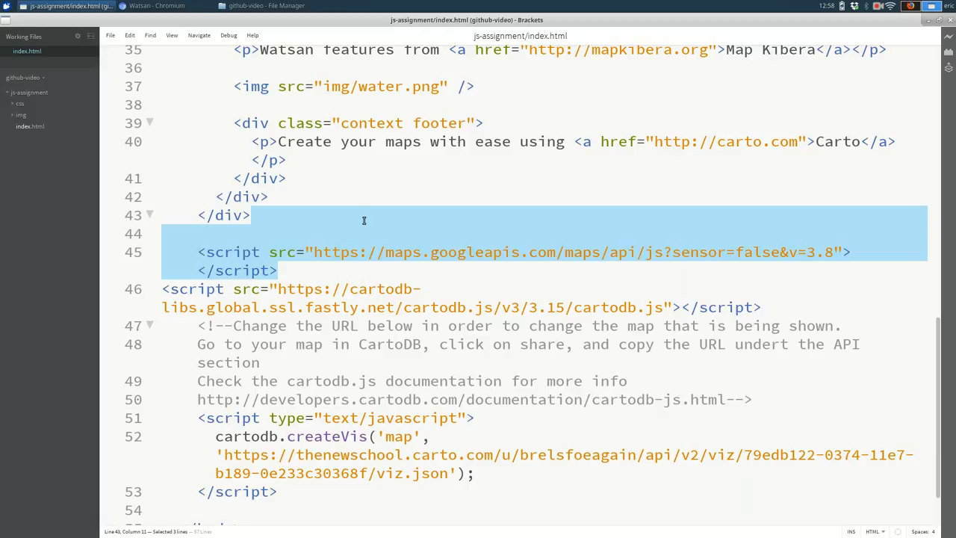
key(Delete)
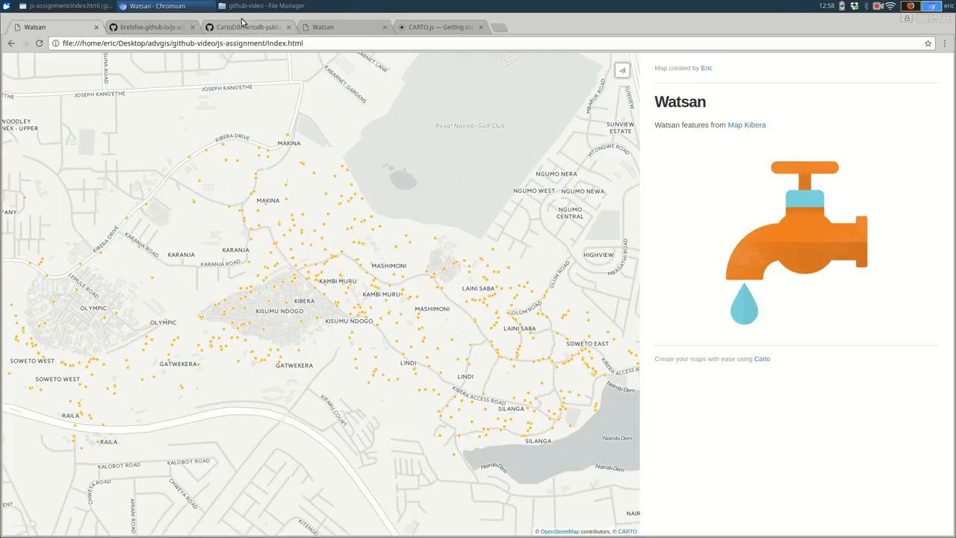
click(149, 27)
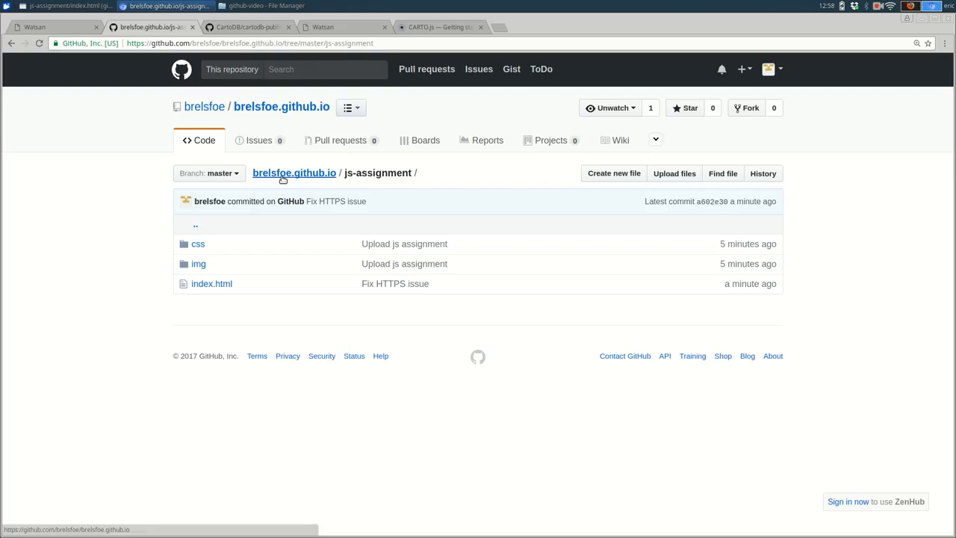
- Upload the js-assignment files and commit them as 'Fix Google Maps issue by removing Google Maps'
click(294, 173)
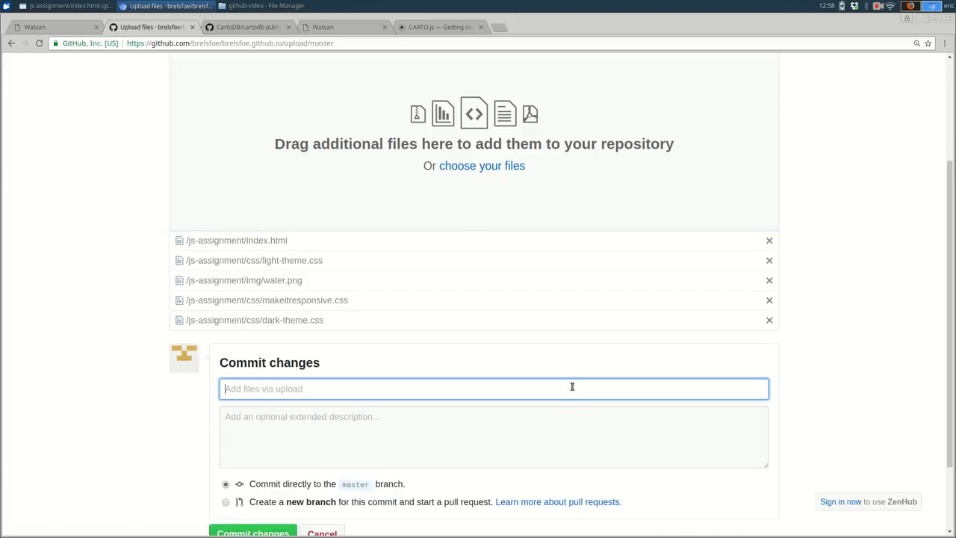
text(Fix Google)
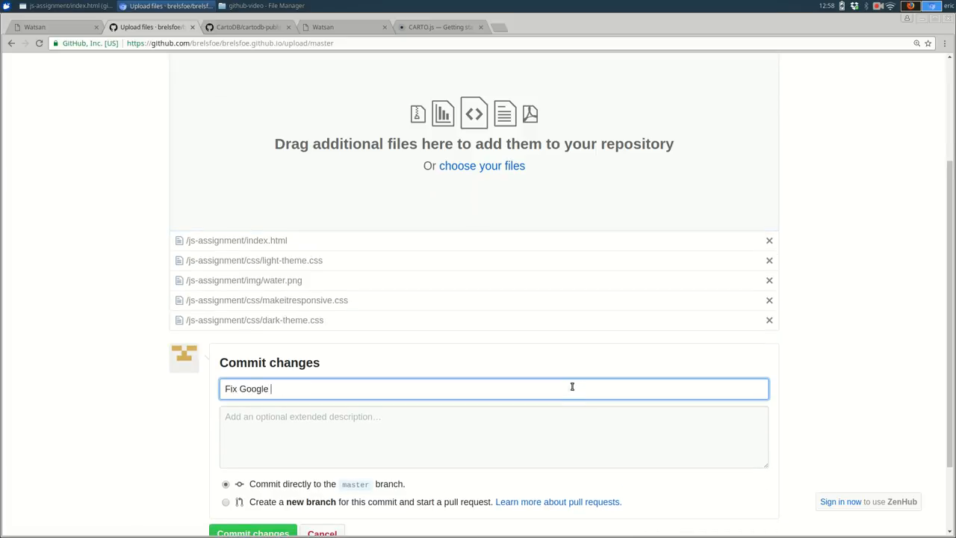
text(Maps issue by remov)
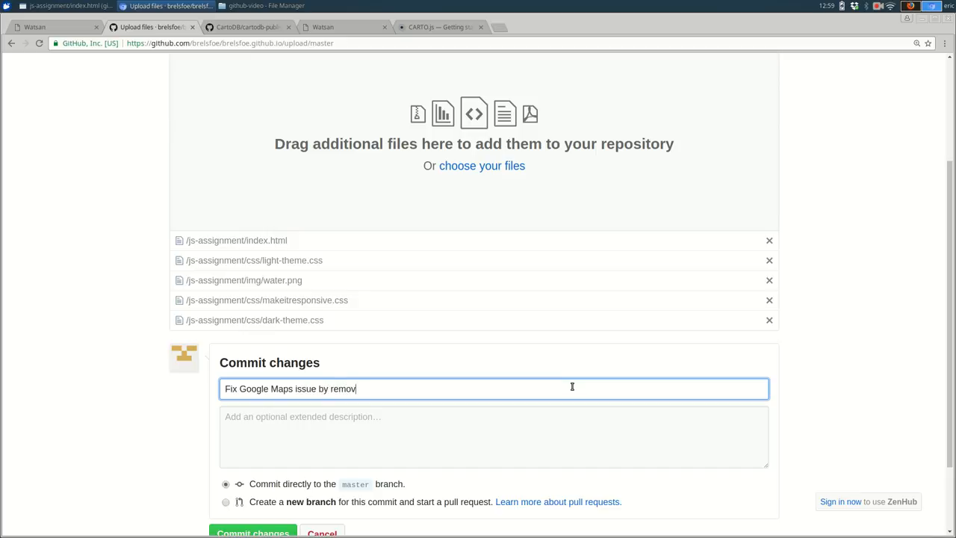
text(ing Google Maps)
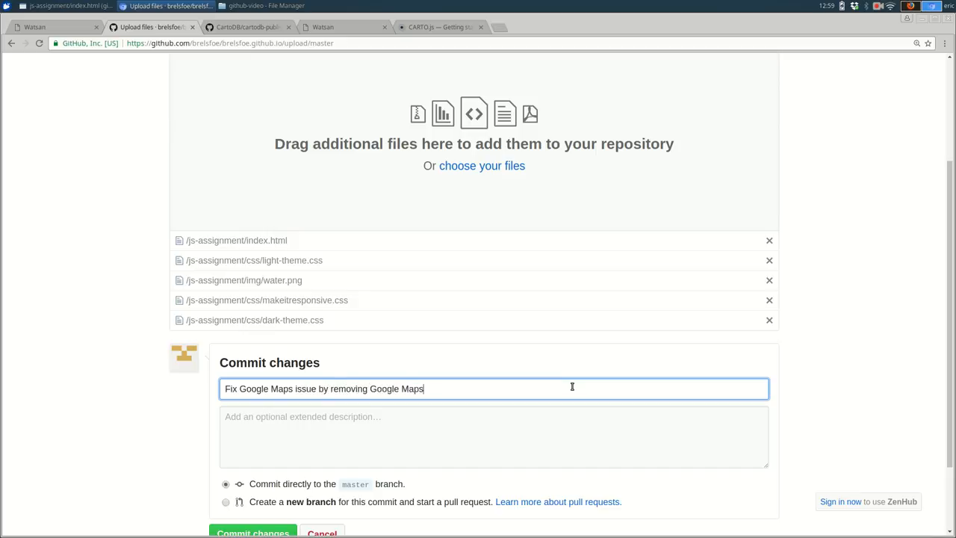
scroll(down, 3)
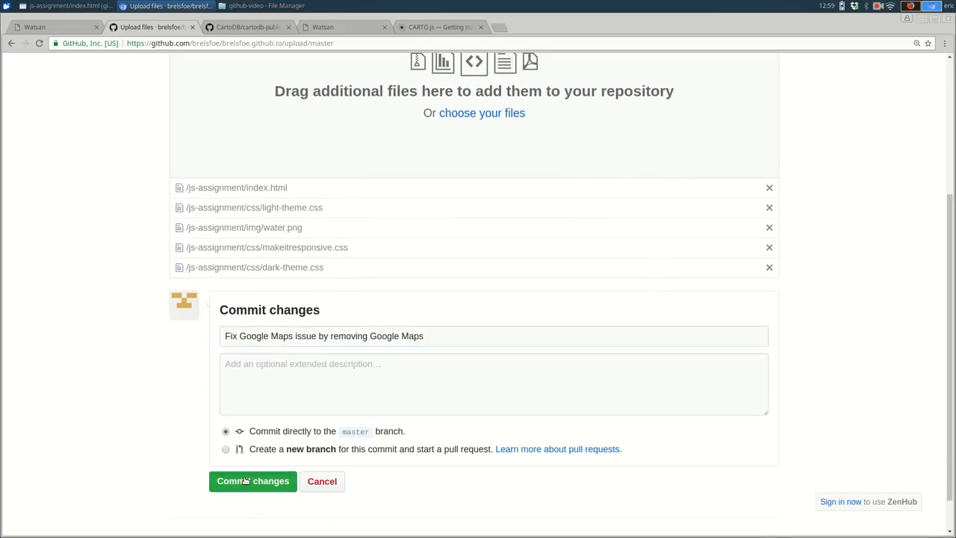
click(252, 480)
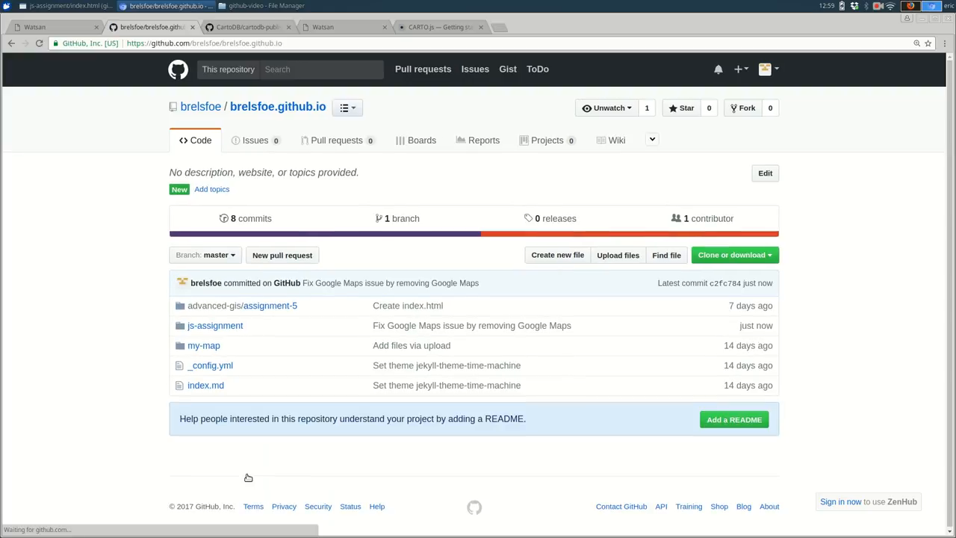
- Open the js-assignment folder to verify index.html was just updated by the Google Maps fix
click(215, 325)
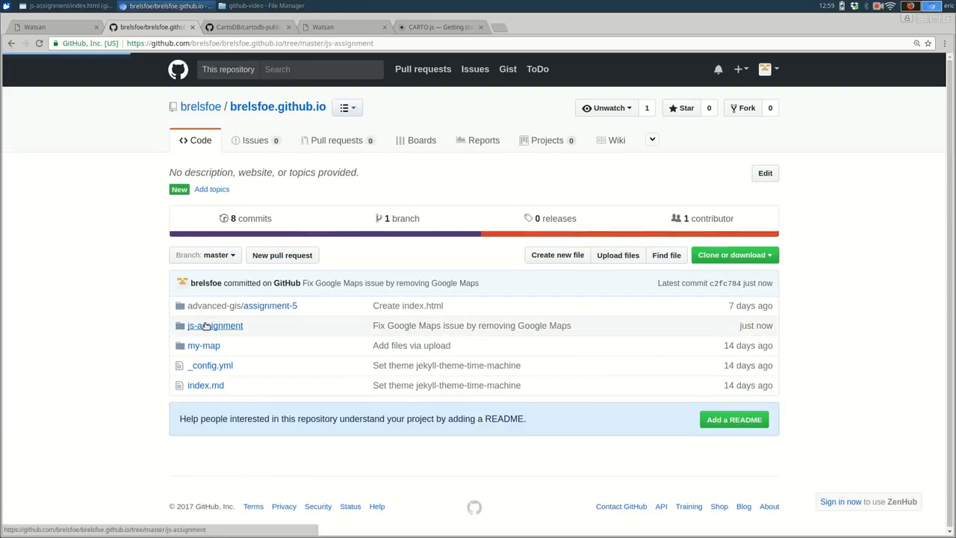
click(215, 325)
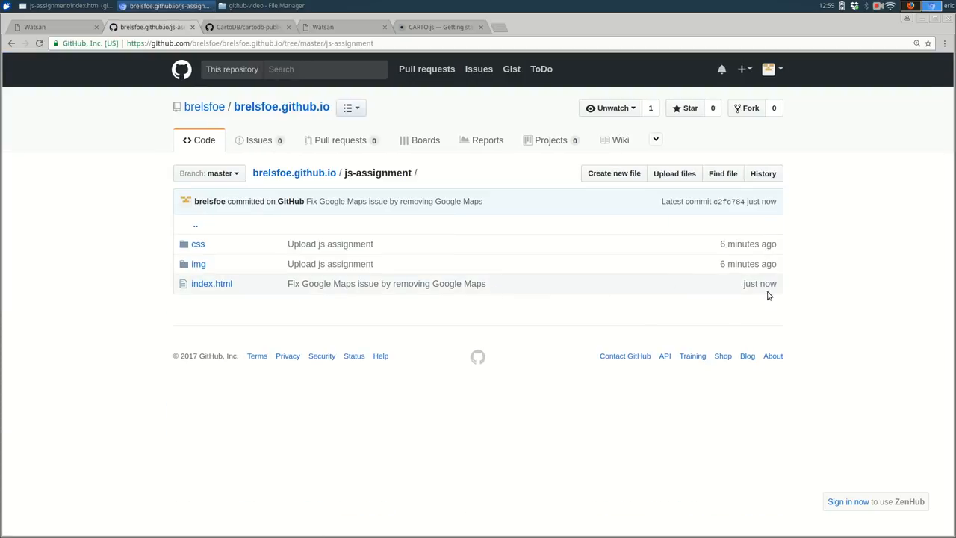
mouse_move(264, 305)
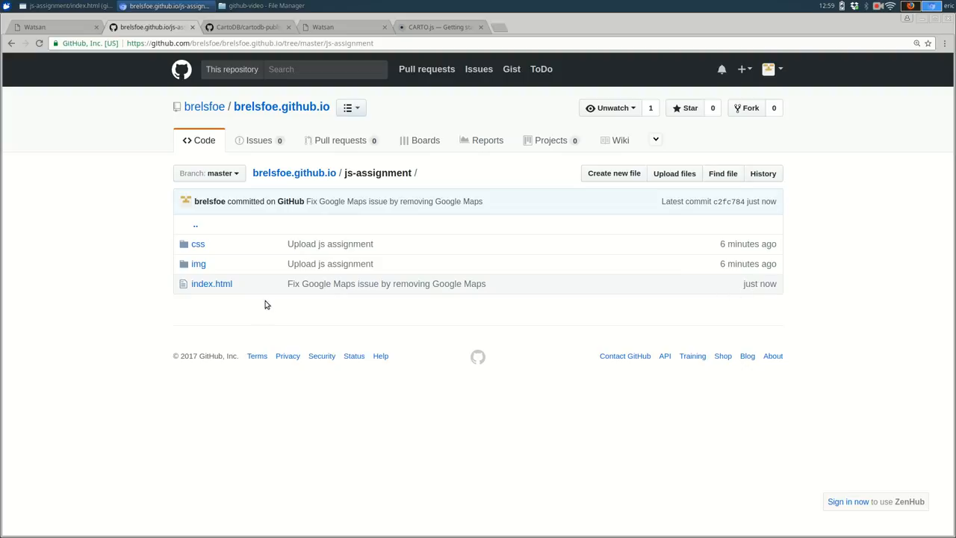
mouse_move(741, 305)
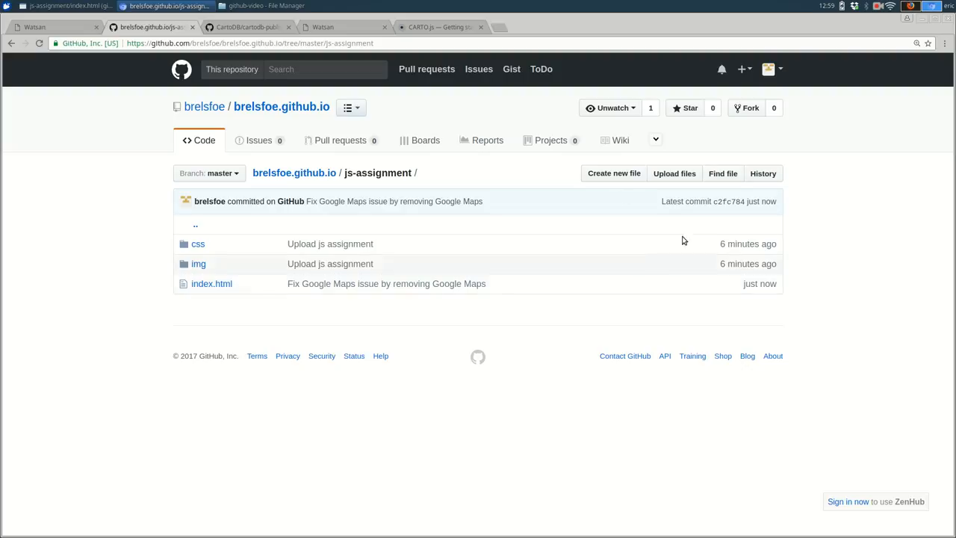
click(323, 27)
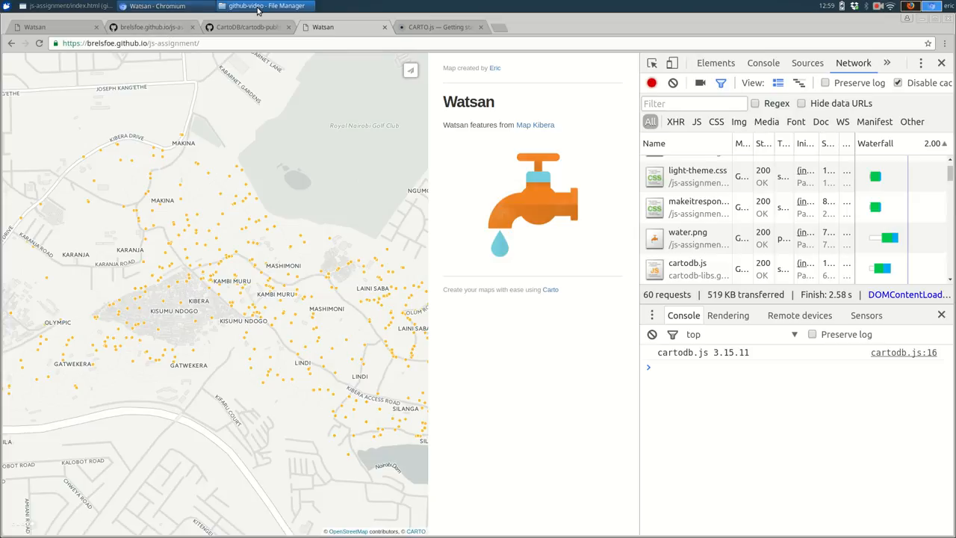
- Bring the File Manager window showing the github-video folder to the front
click(265, 6)
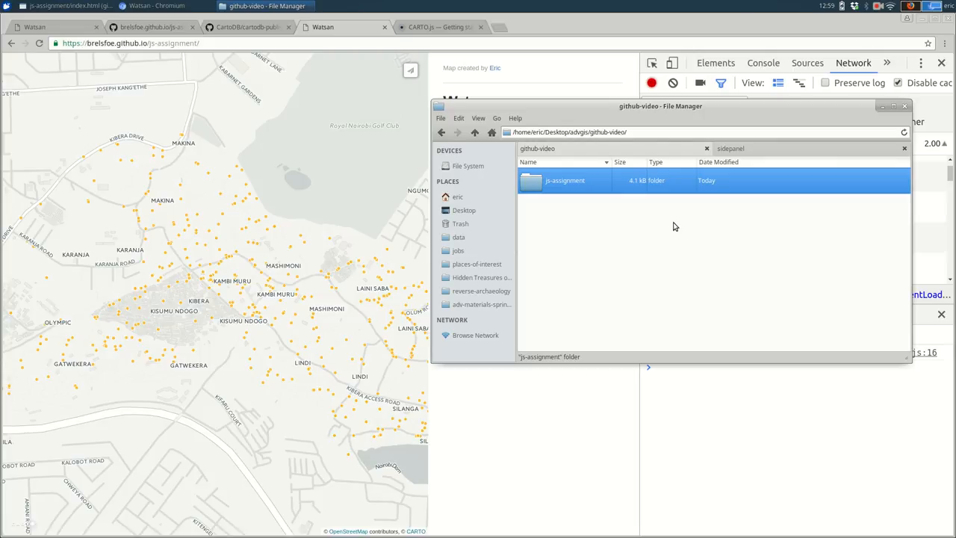
- Browse the local js-assignment and img folders, then return to the GitHub repository root
double_click(564, 180)
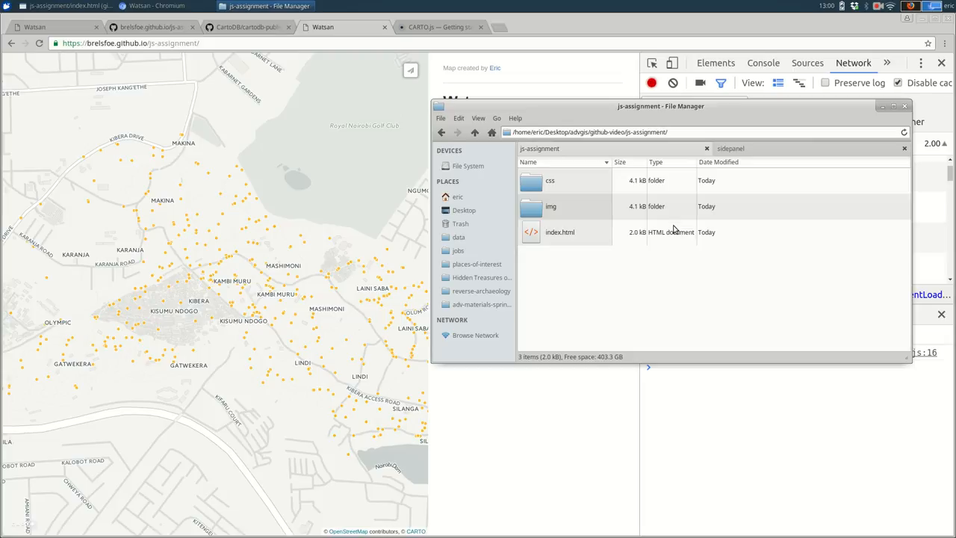
double_click(550, 207)
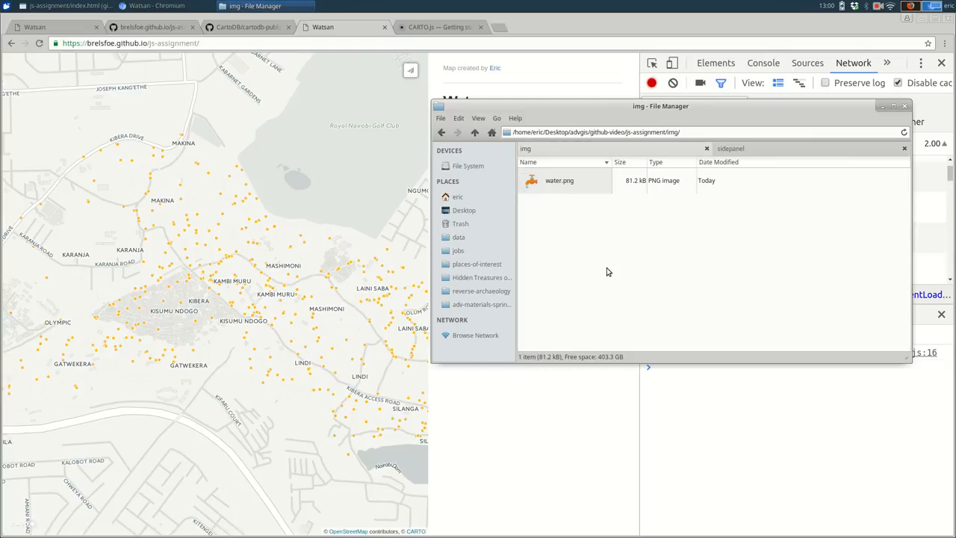
mouse_move(608, 263)
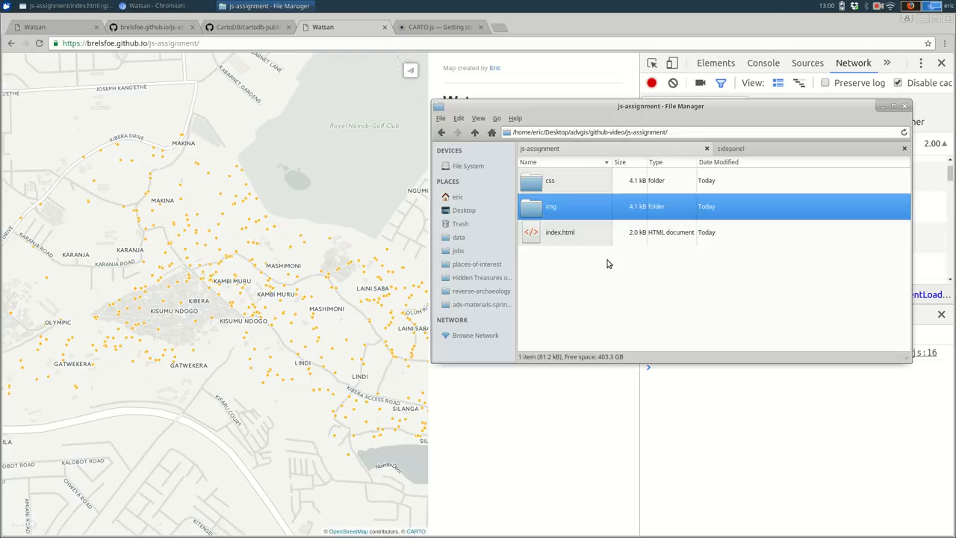
click(474, 132)
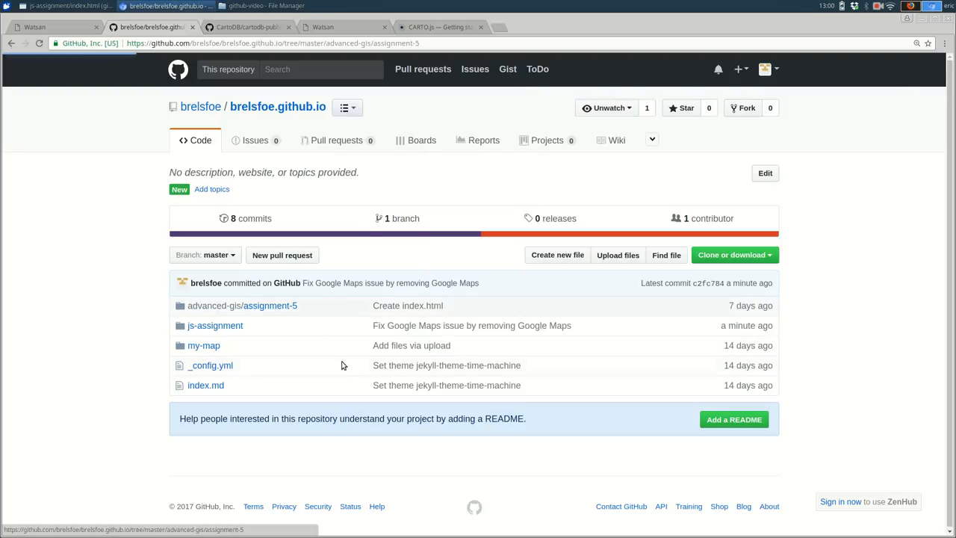
click(270, 305)
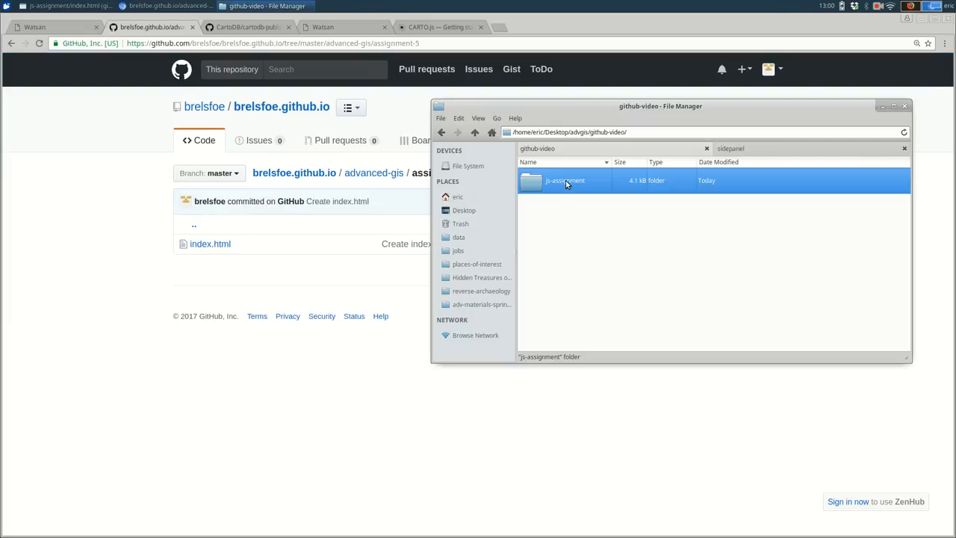
drag(660, 106, 728, 196)
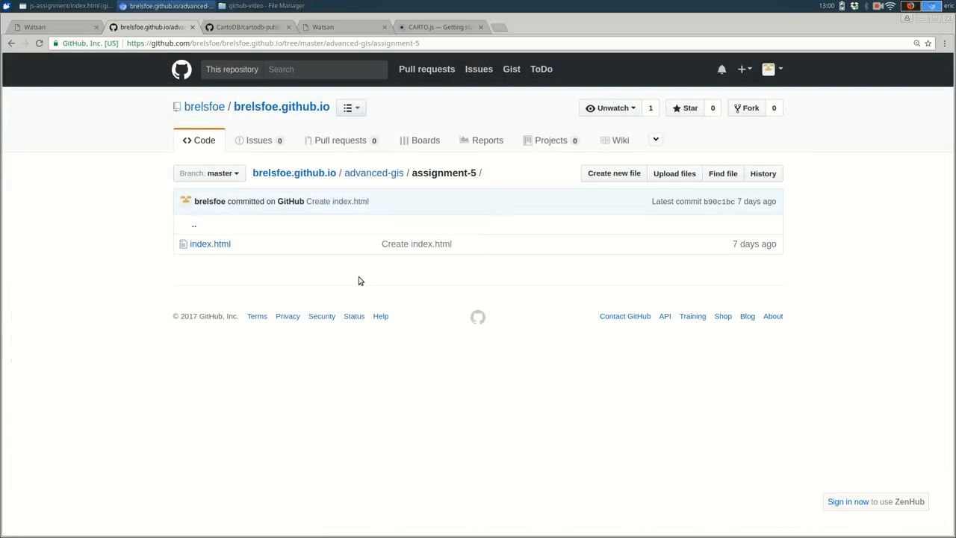
click(281, 107)
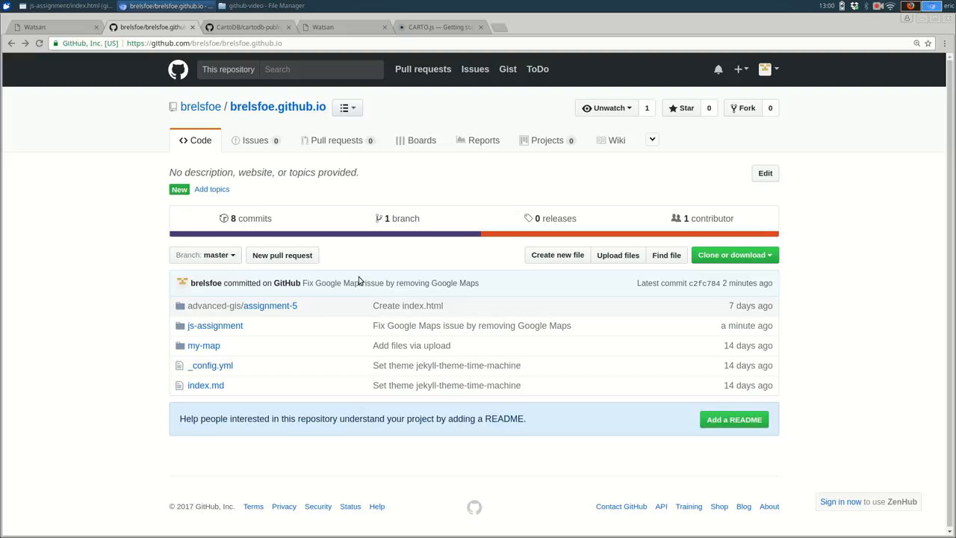